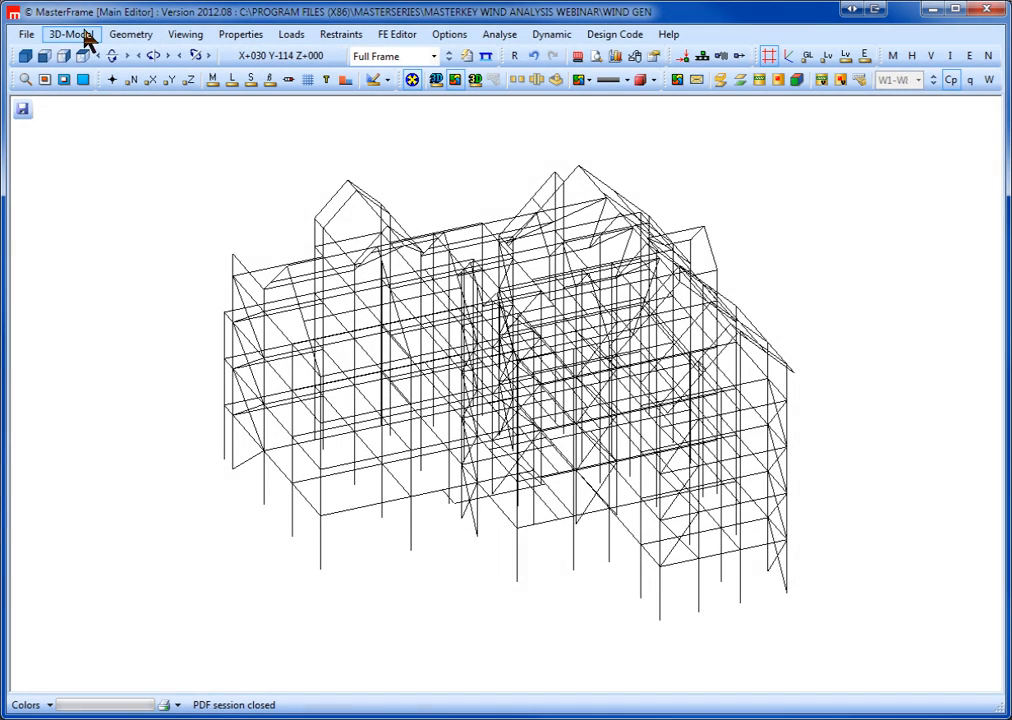
Step: Bring up the Wind Diagonals Groups editor from the 3D-Model wind loading commands
click(70, 34)
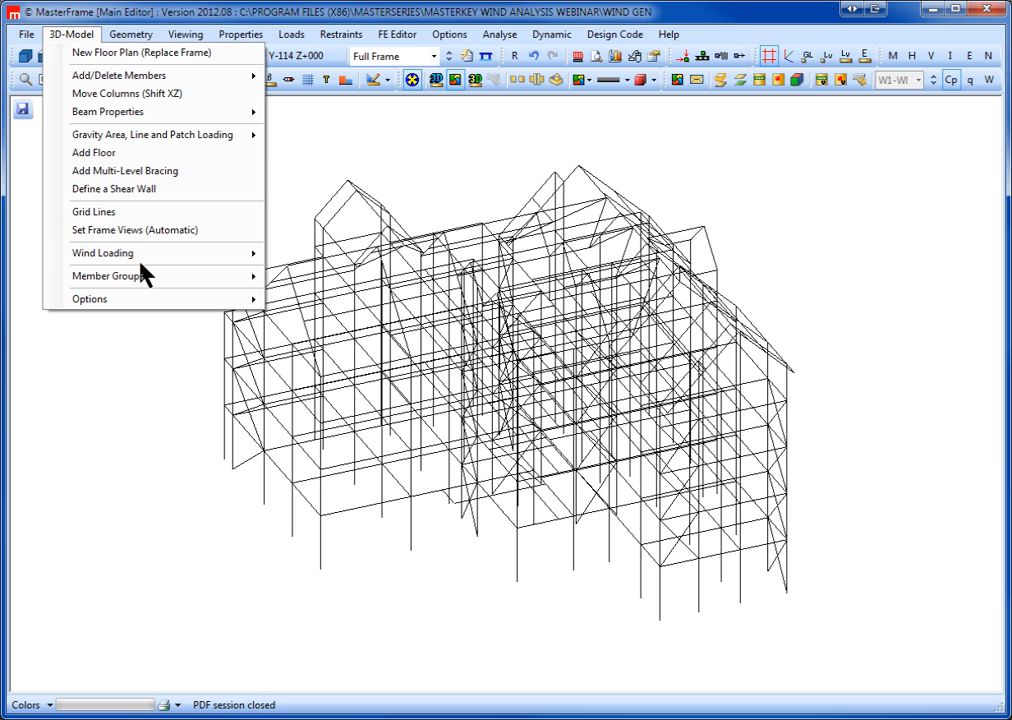
mouse_move(102, 252)
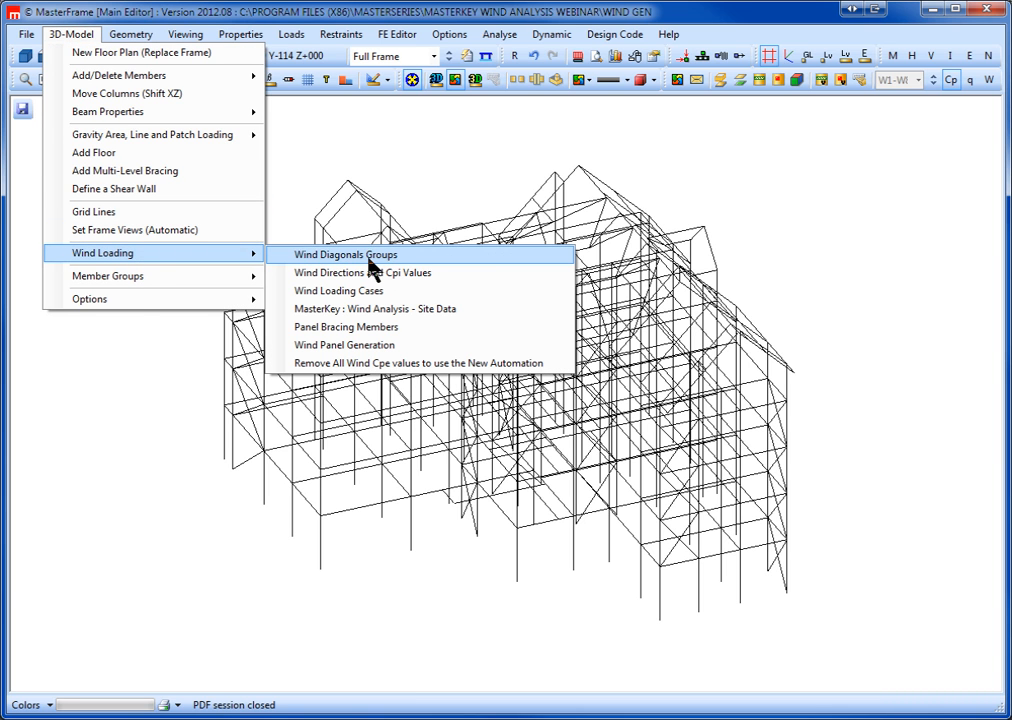
click(345, 255)
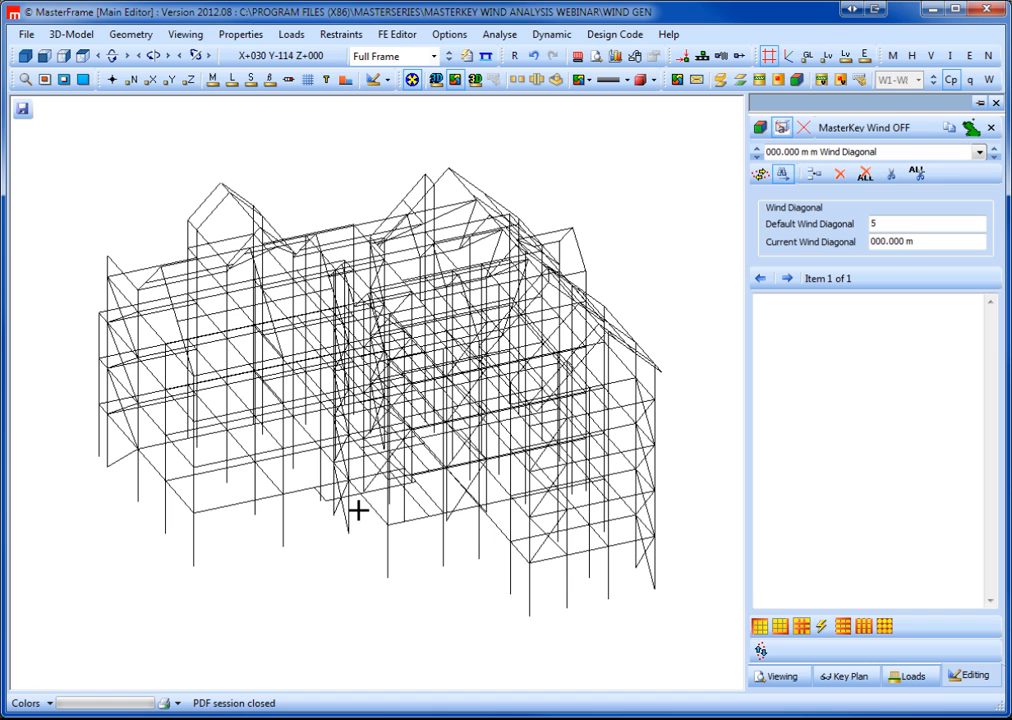
mouse_move(114, 179)
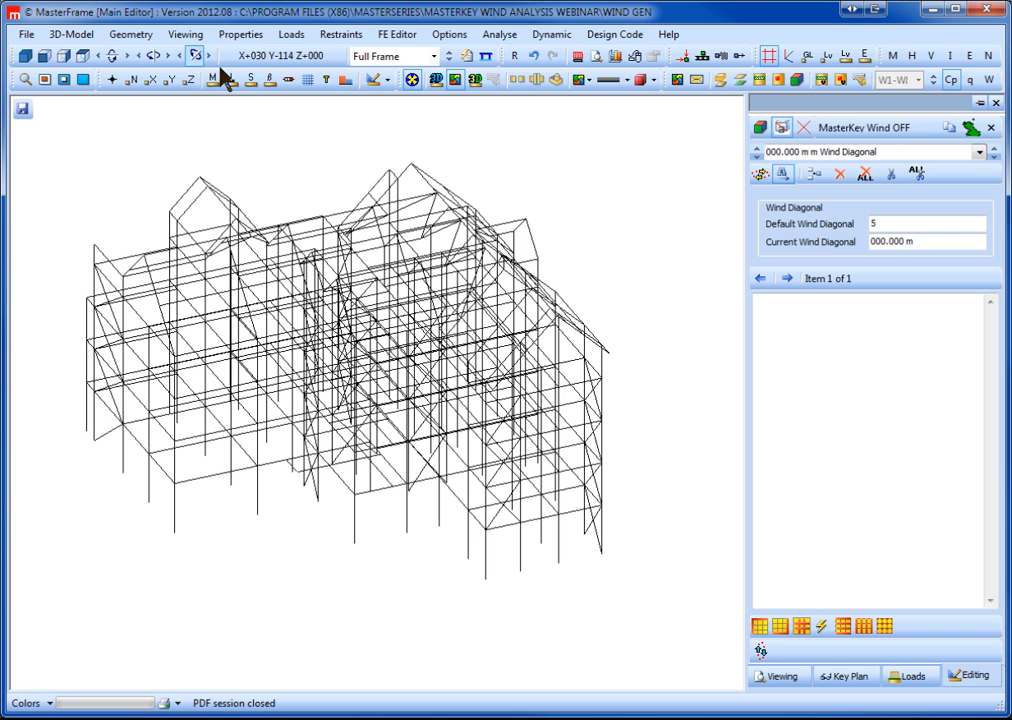
mouse_move(131, 80)
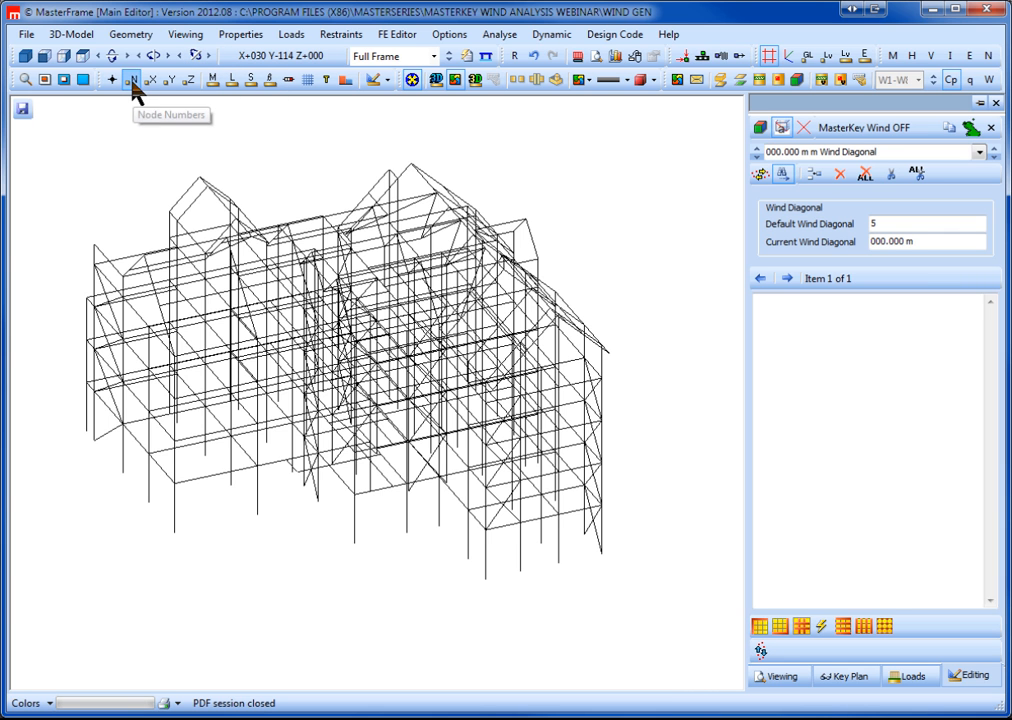
Step: Label nodes by X coordinate and add bracing members 0463–0515 to the 25 m wind diagonal group
click(151, 80)
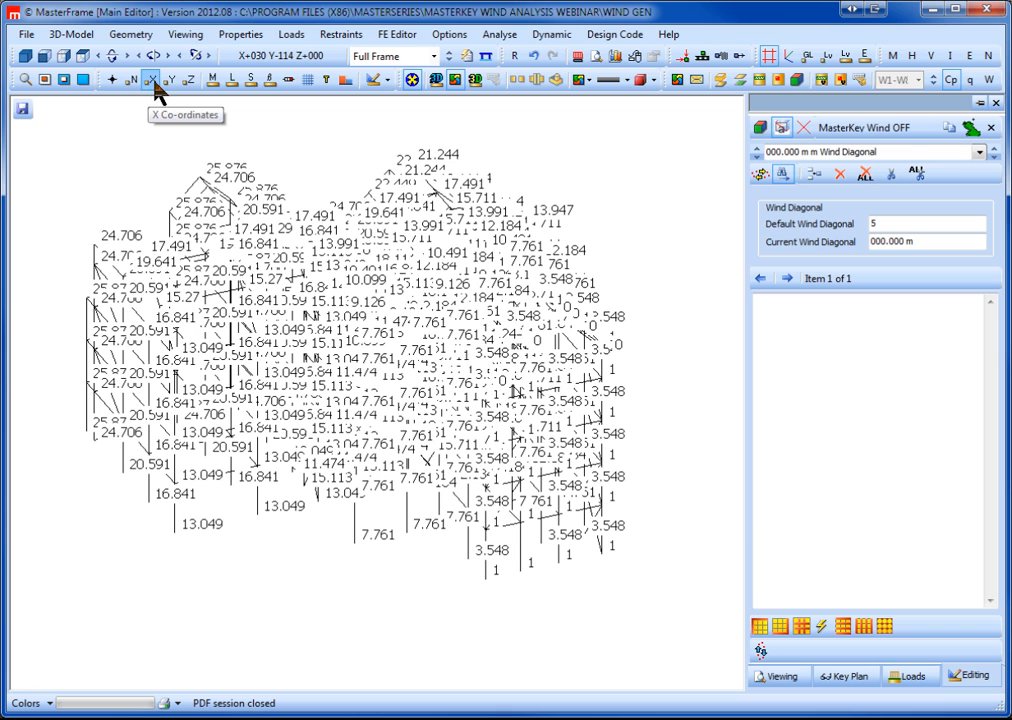
click(152, 80)
text(25)
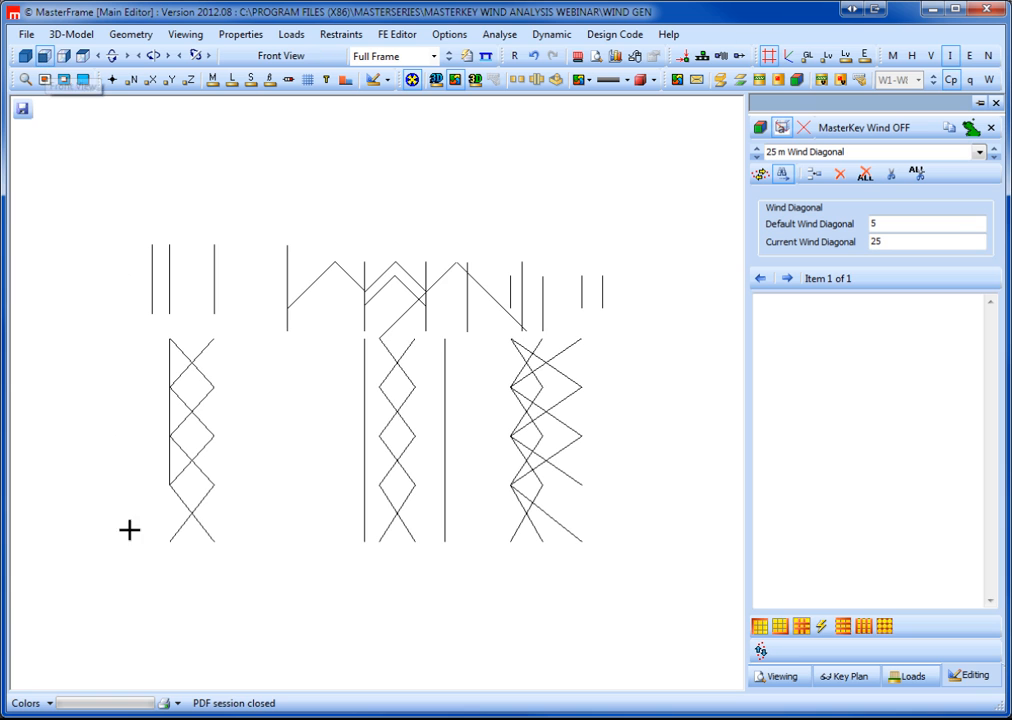
drag(129, 530, 640, 332)
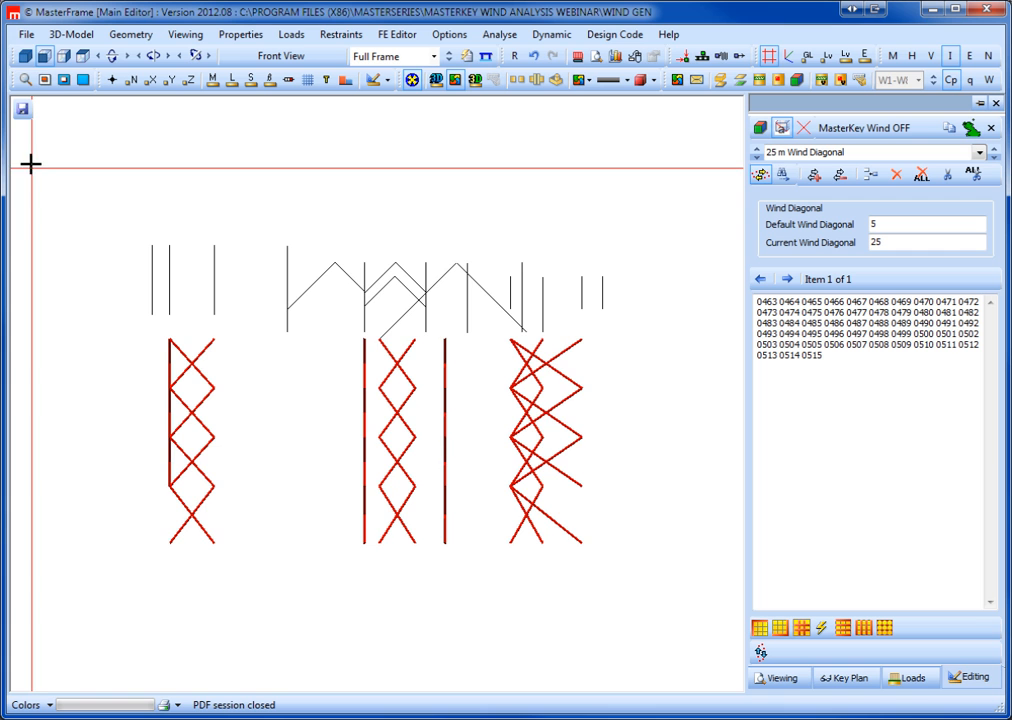
click(44, 80)
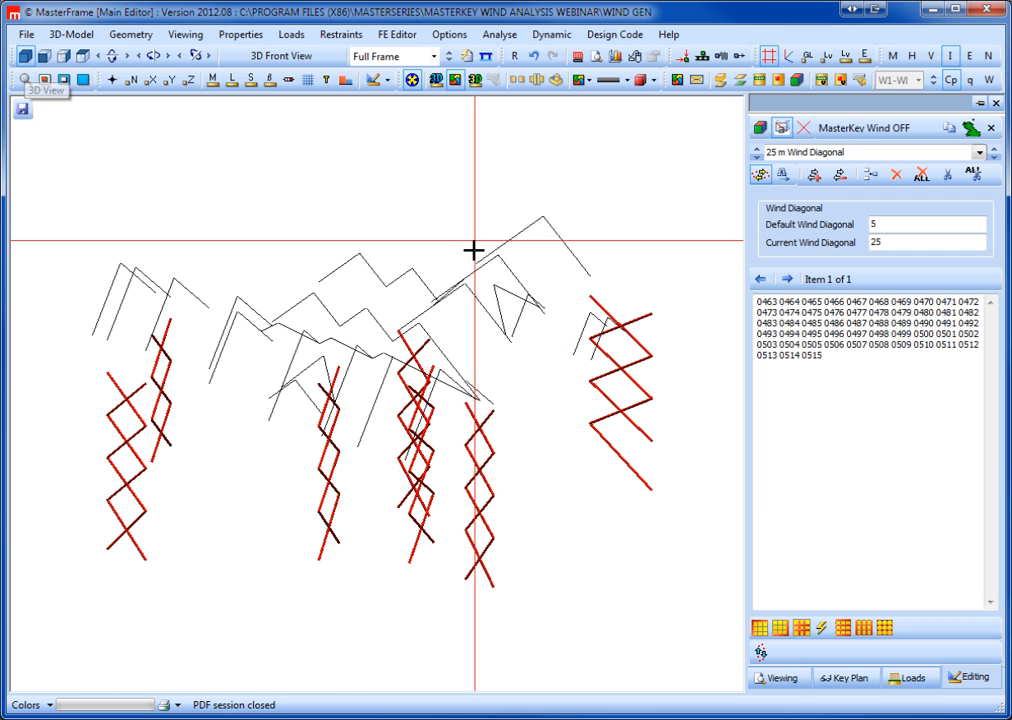
click(70, 34)
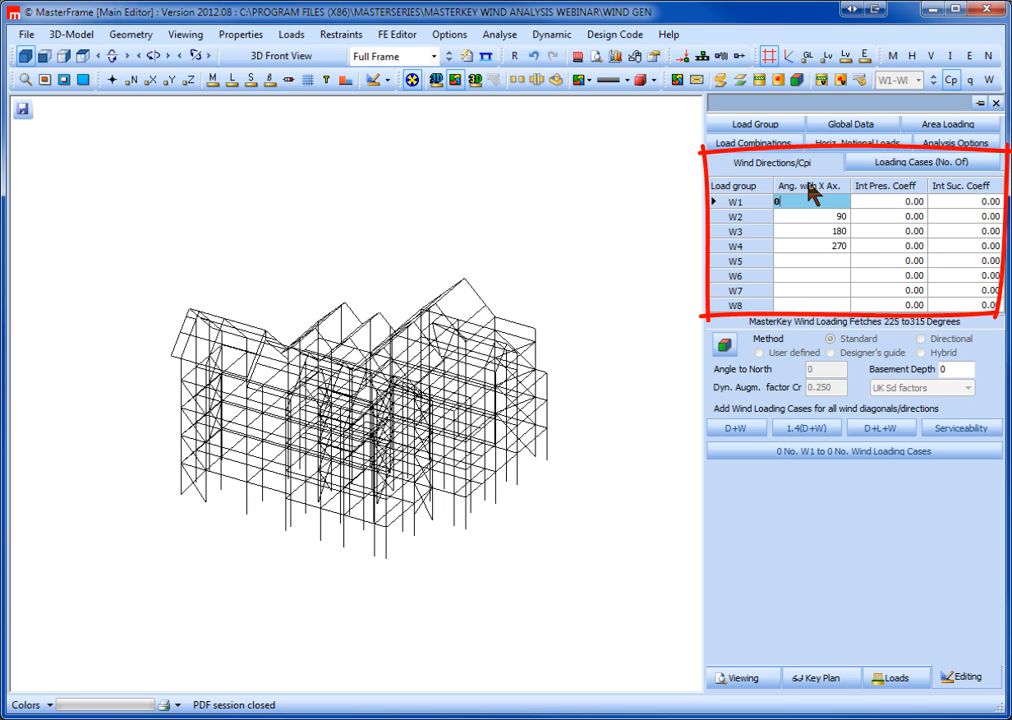
mouse_move(845, 262)
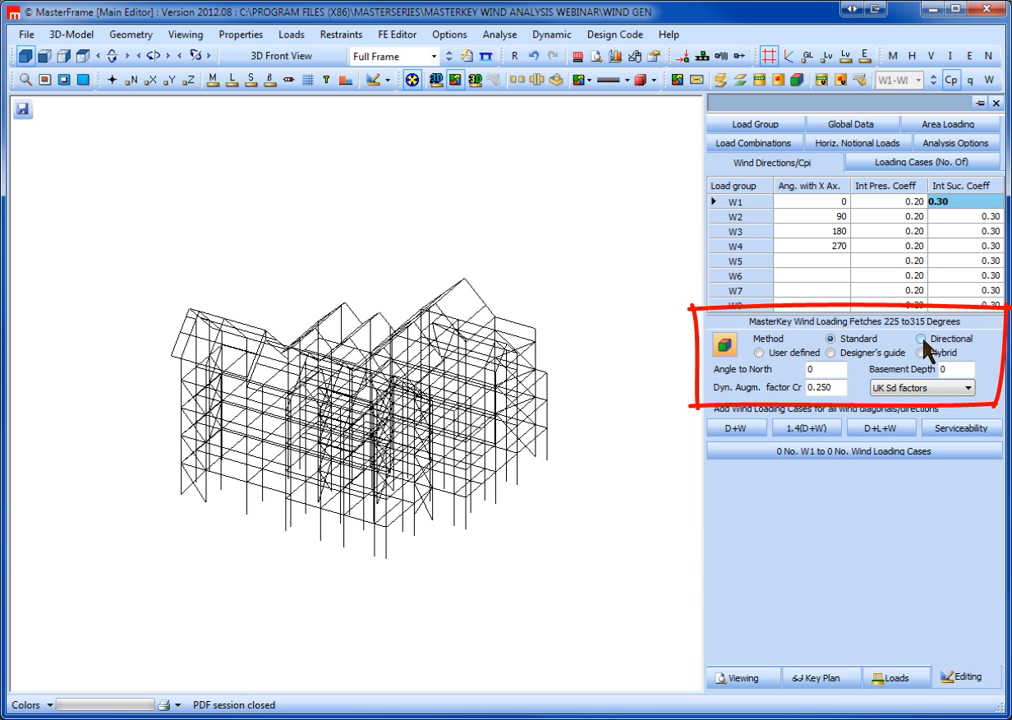
Step: Use the Directional method, show north on the plan view, and set basement depth to 1.5
click(922, 338)
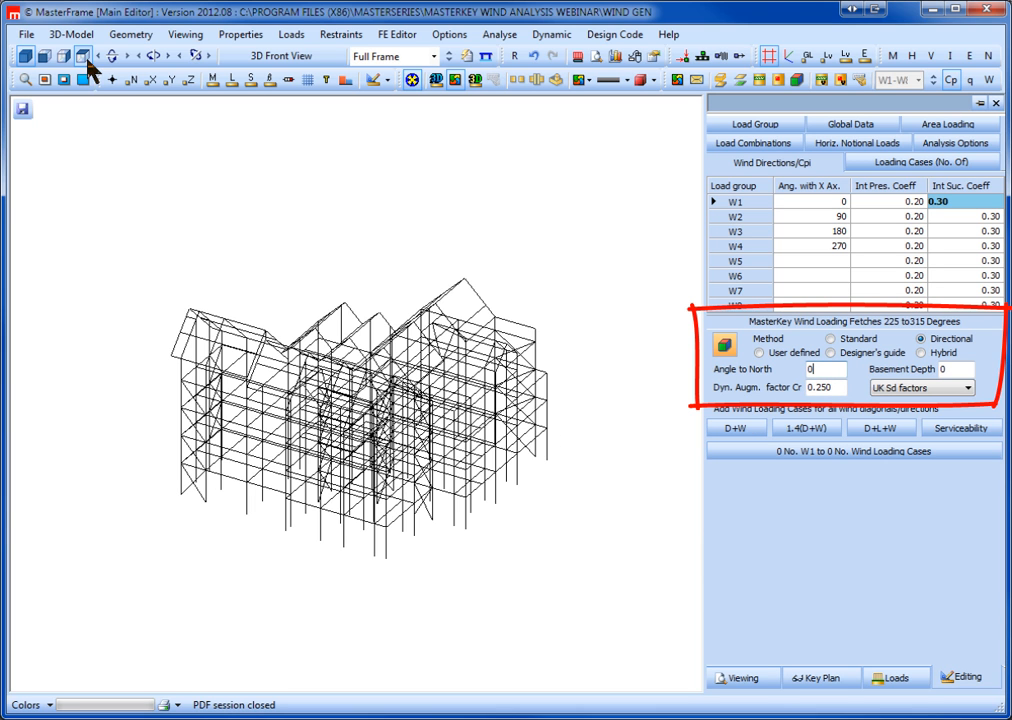
click(82, 56)
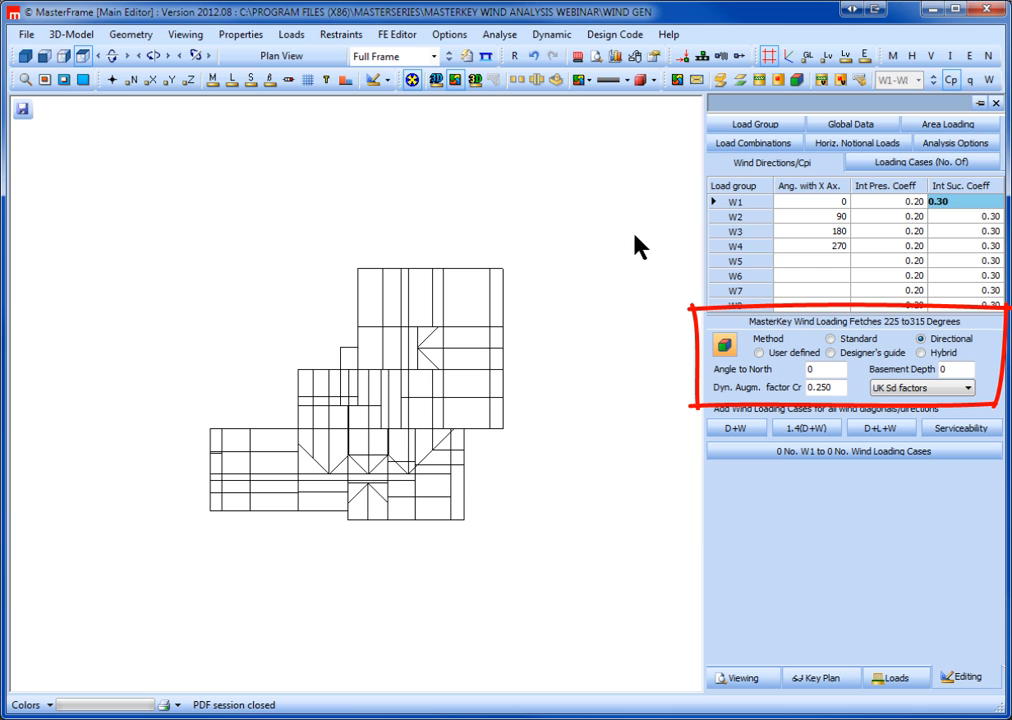
mouse_move(608, 245)
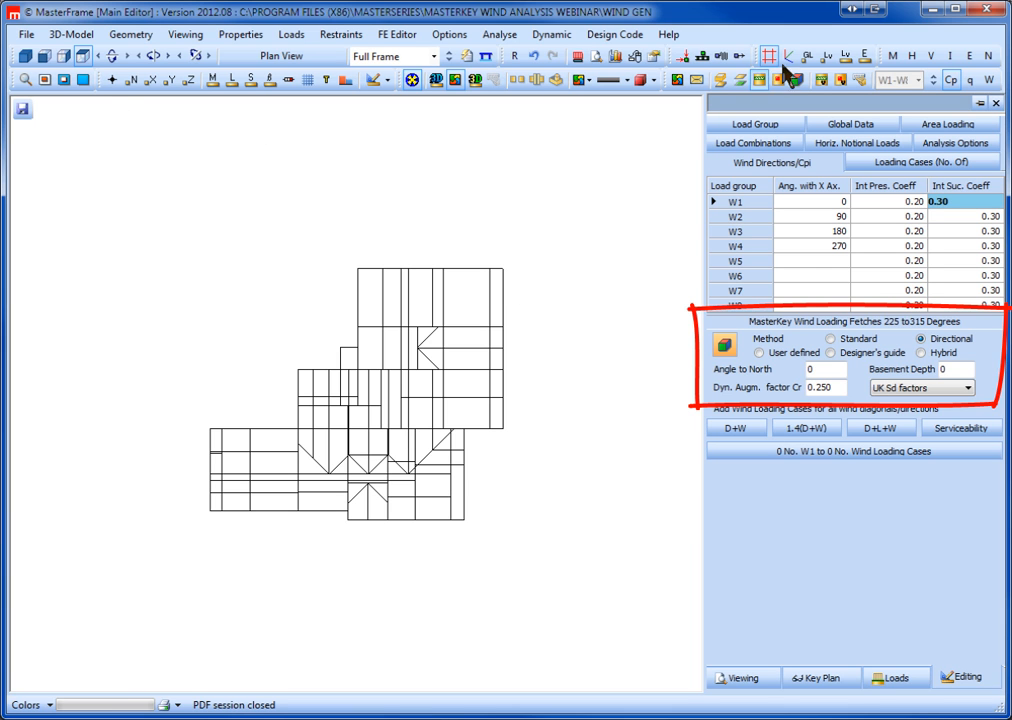
click(787, 55)
text(-45)
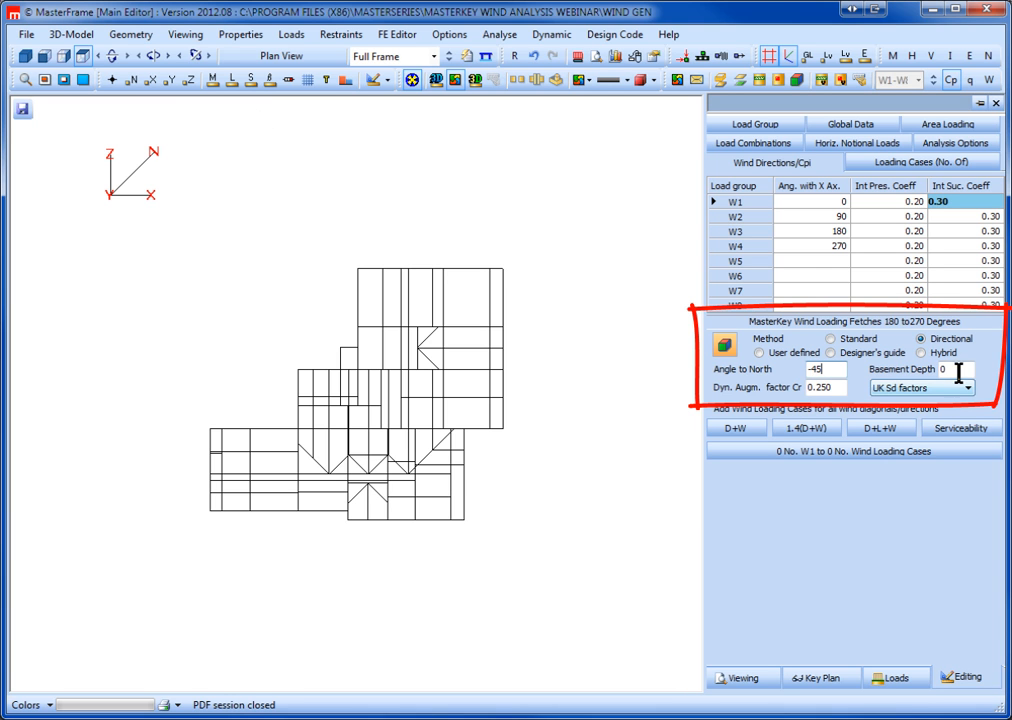
click(945, 369)
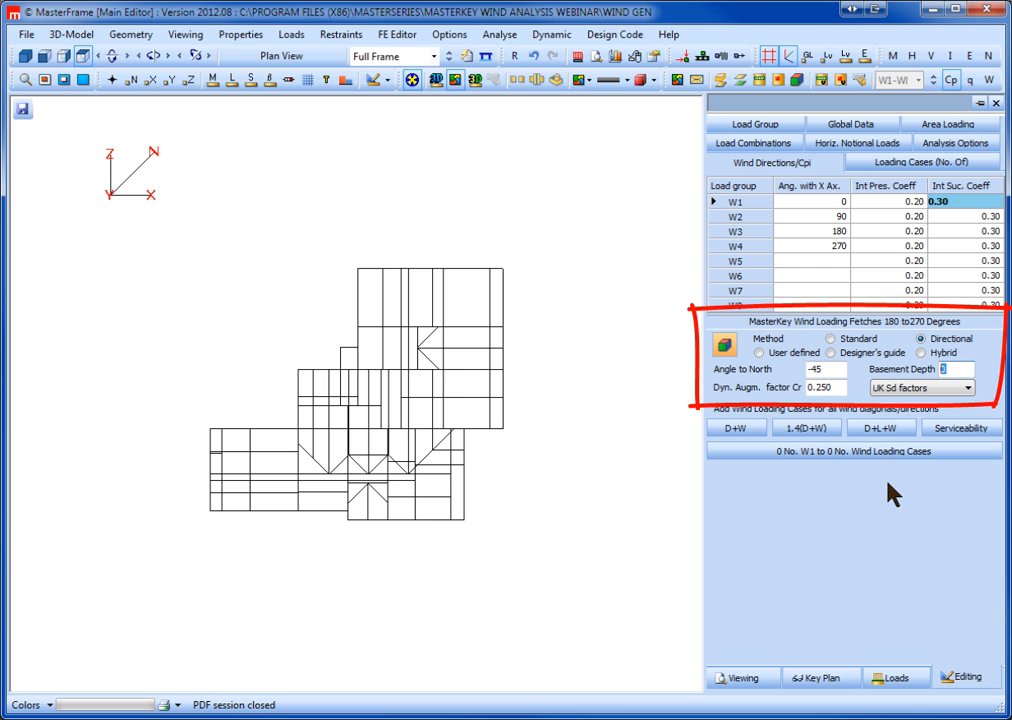
text(1.5)
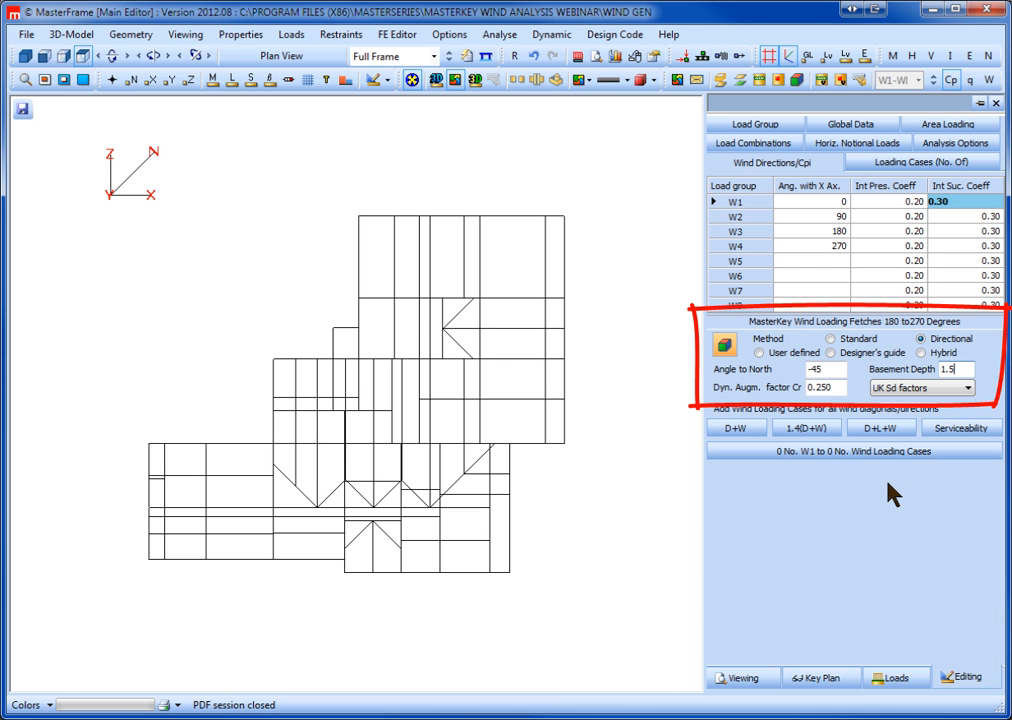
mouse_move(810, 405)
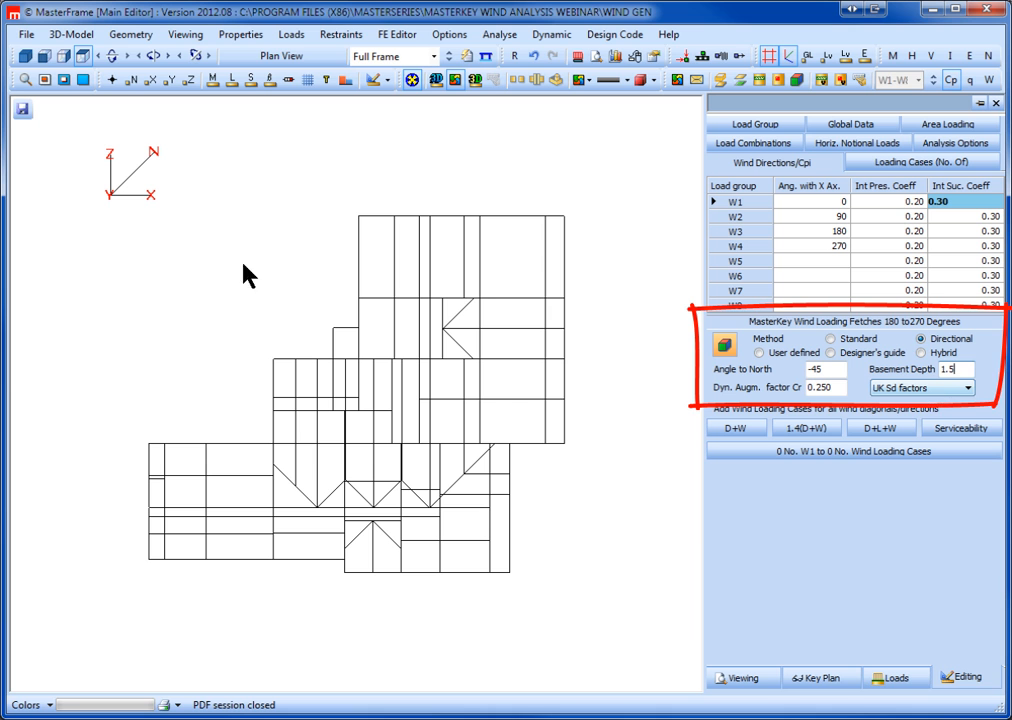
click(70, 34)
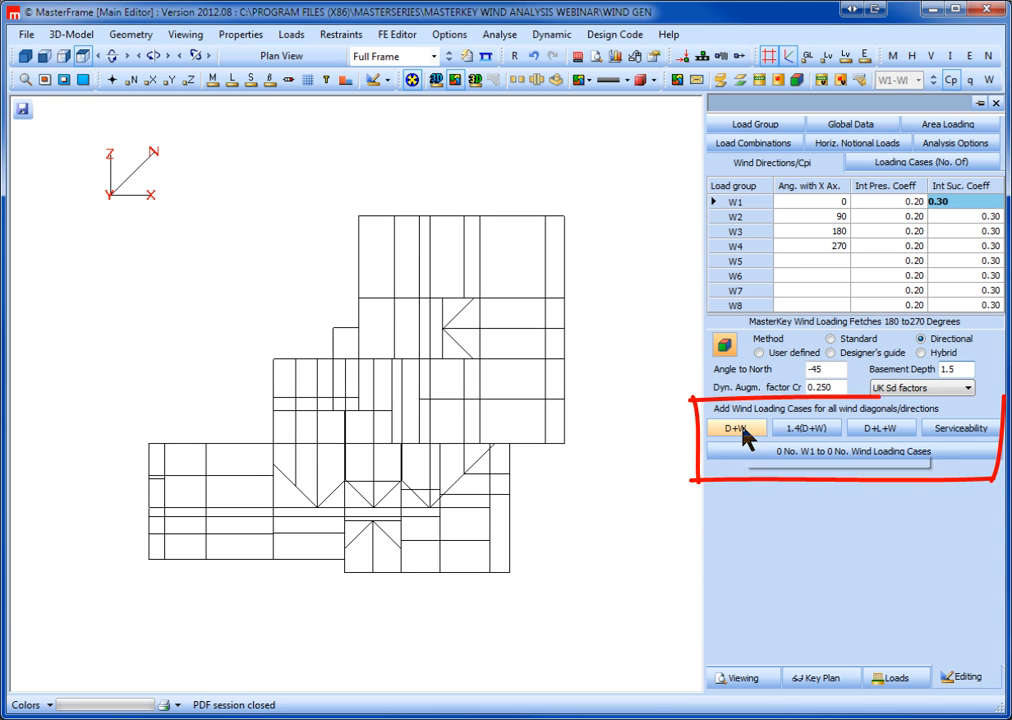
Step: Add dead+wind, dead+imposed+wind and serviceability wind load cases, giving 72 combinations, and step through them
click(737, 428)
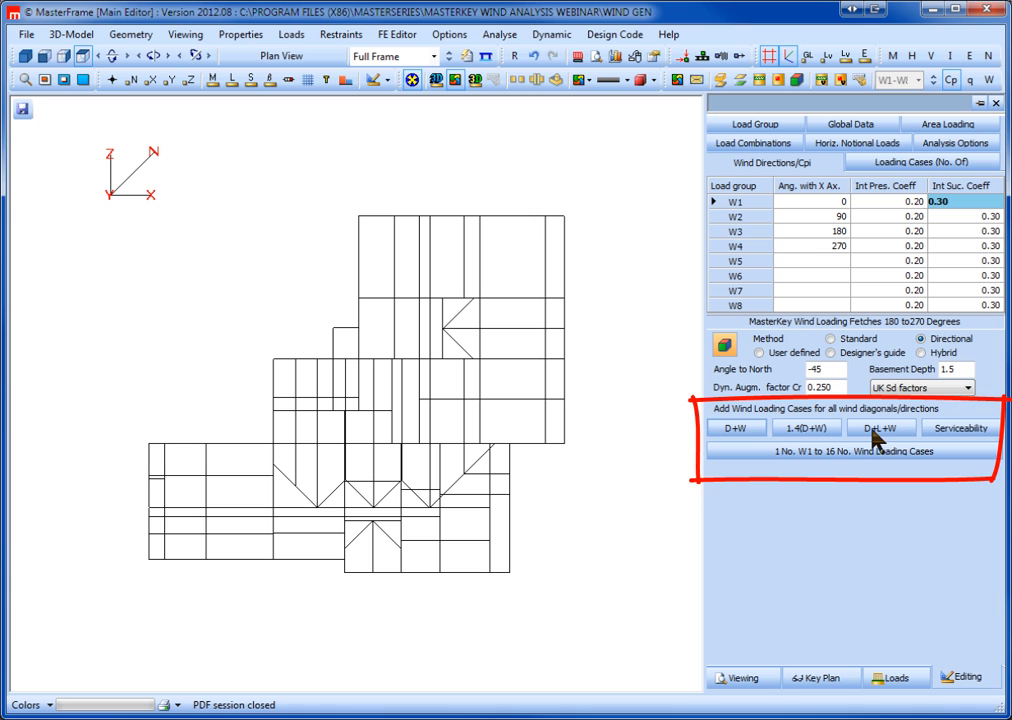
click(959, 428)
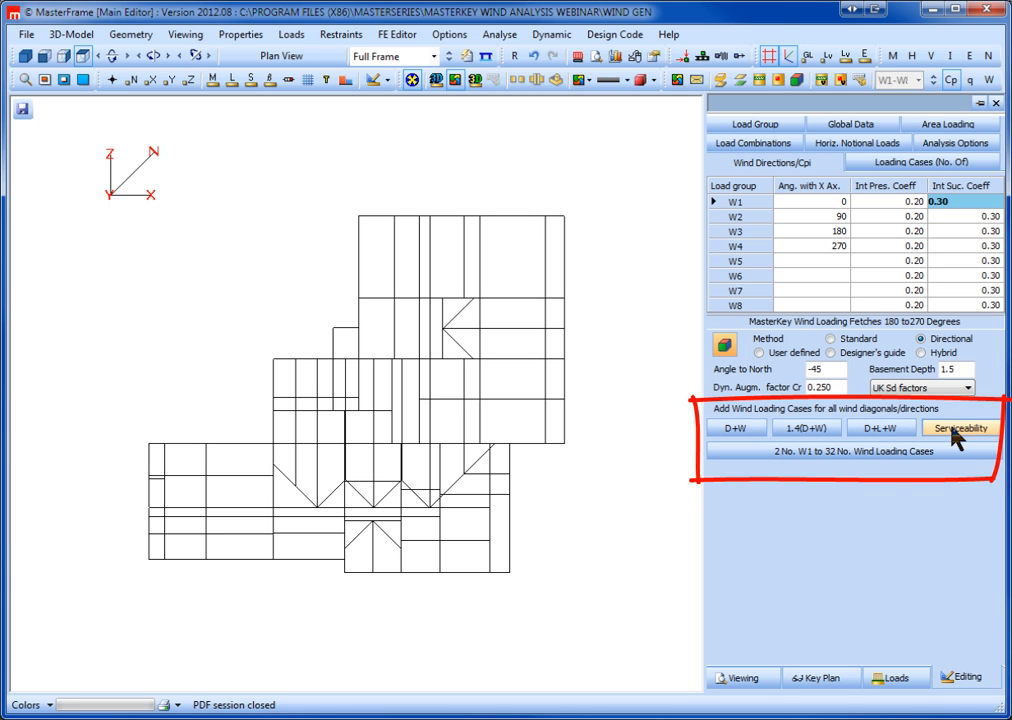
click(959, 427)
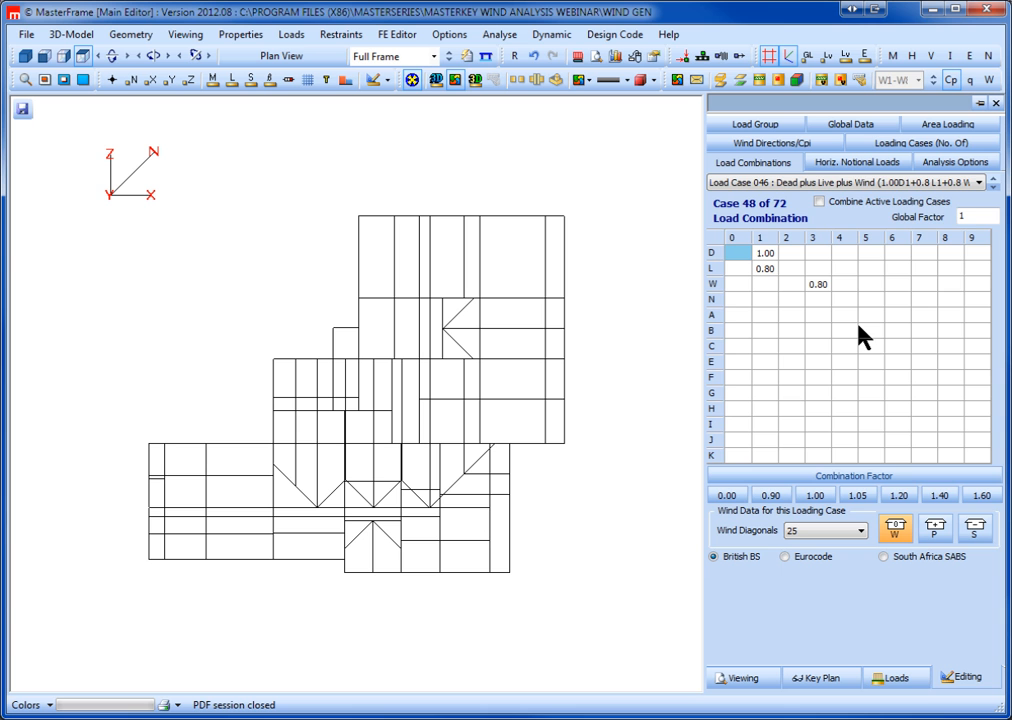
click(989, 182)
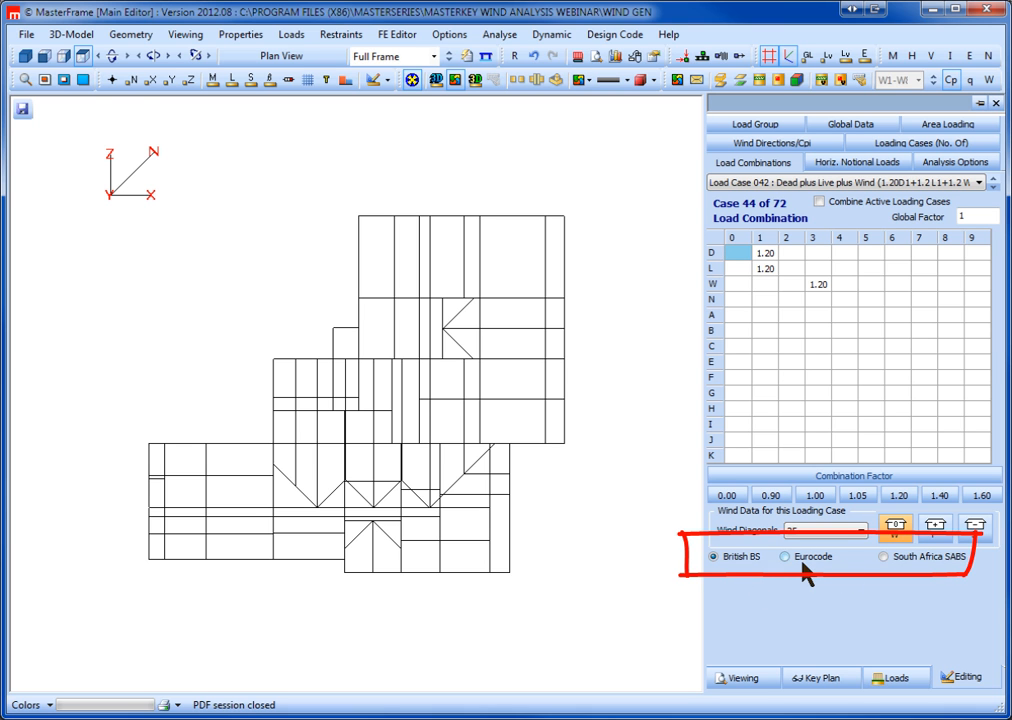
click(70, 34)
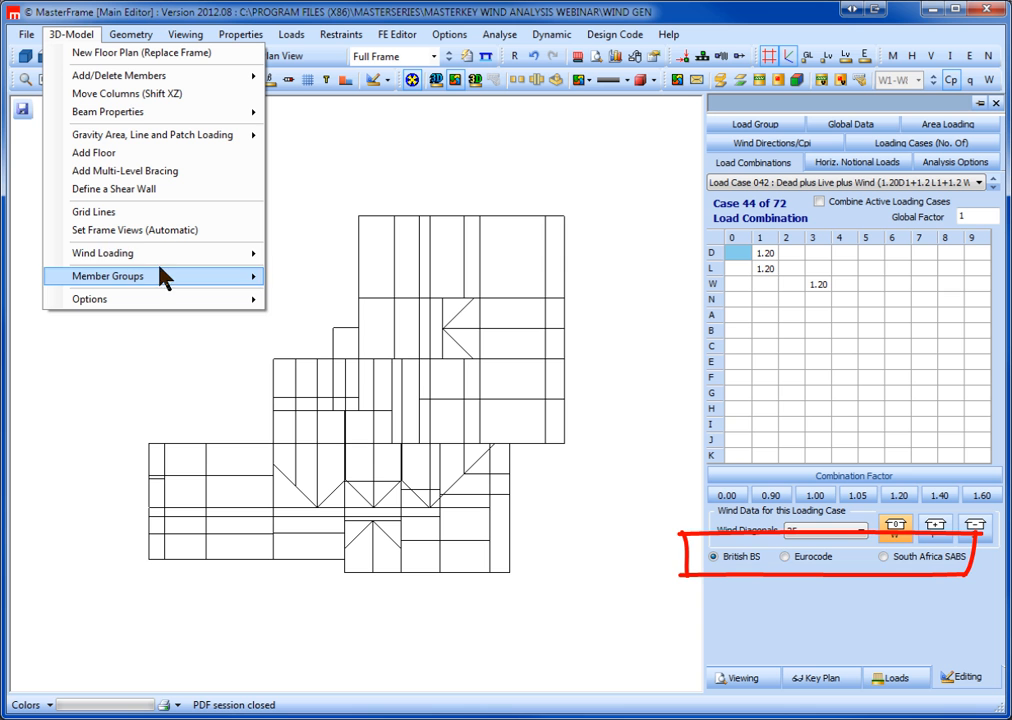
mouse_move(103, 252)
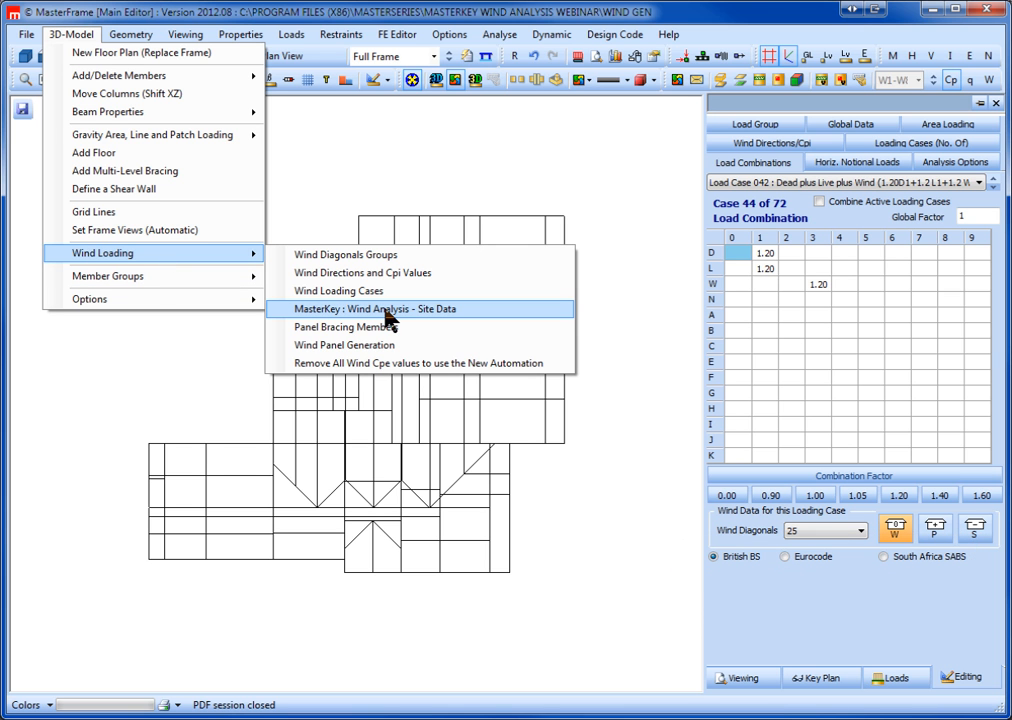
Step: Launch the MasterKey Wind Analysis site data for the Irish site near Galway
click(369, 308)
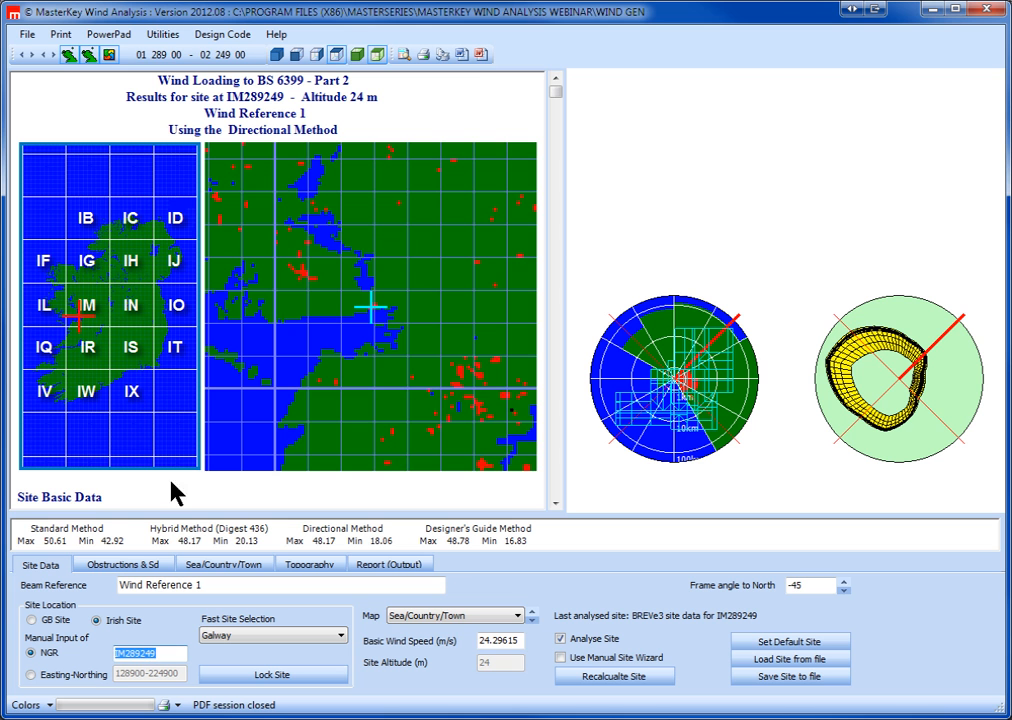
Step: Change to a GB site near Aberdeen (NJ944065, 29 m) and view its obstruction data
click(32, 620)
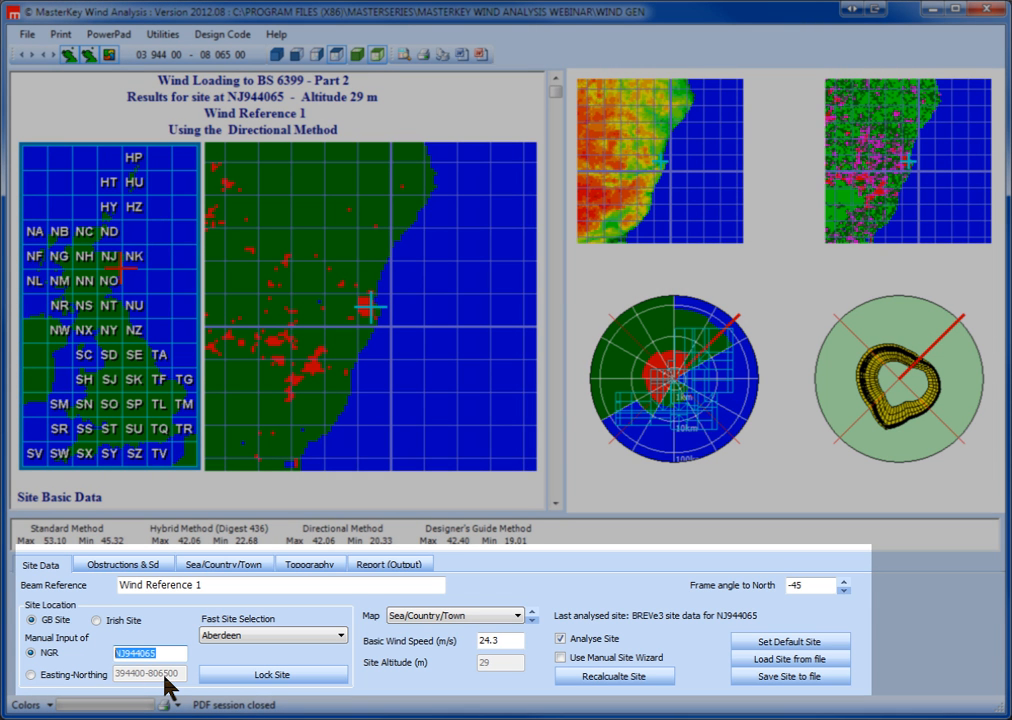
click(122, 564)
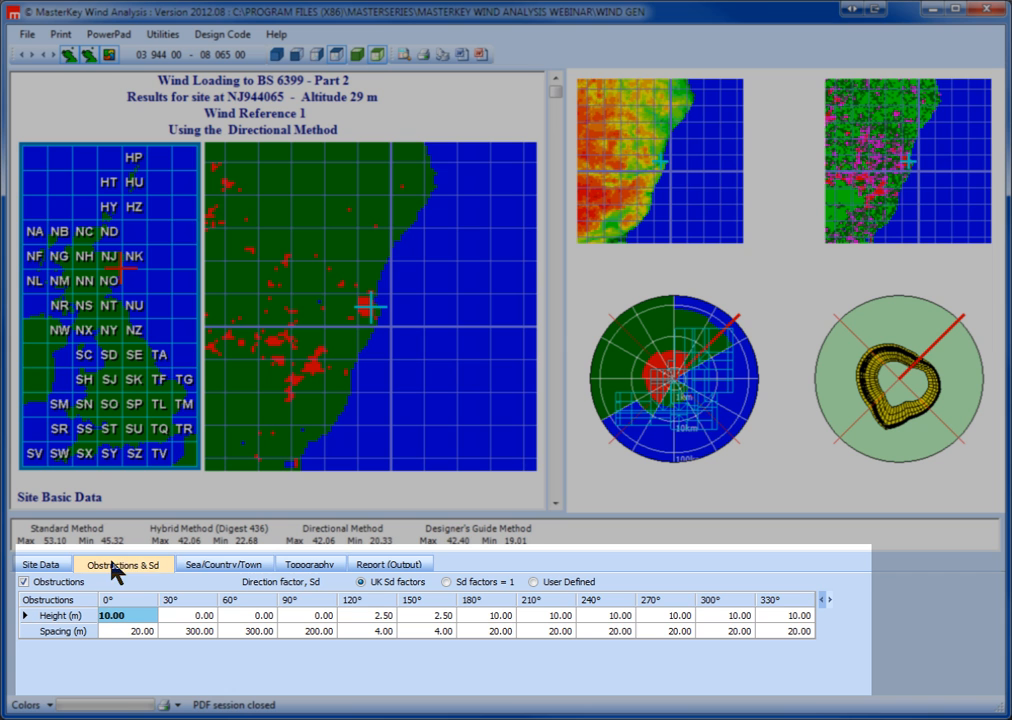
Step: Review fetch and topography data, set the report probability to once in 50 years, and return to MasterFrame
click(223, 563)
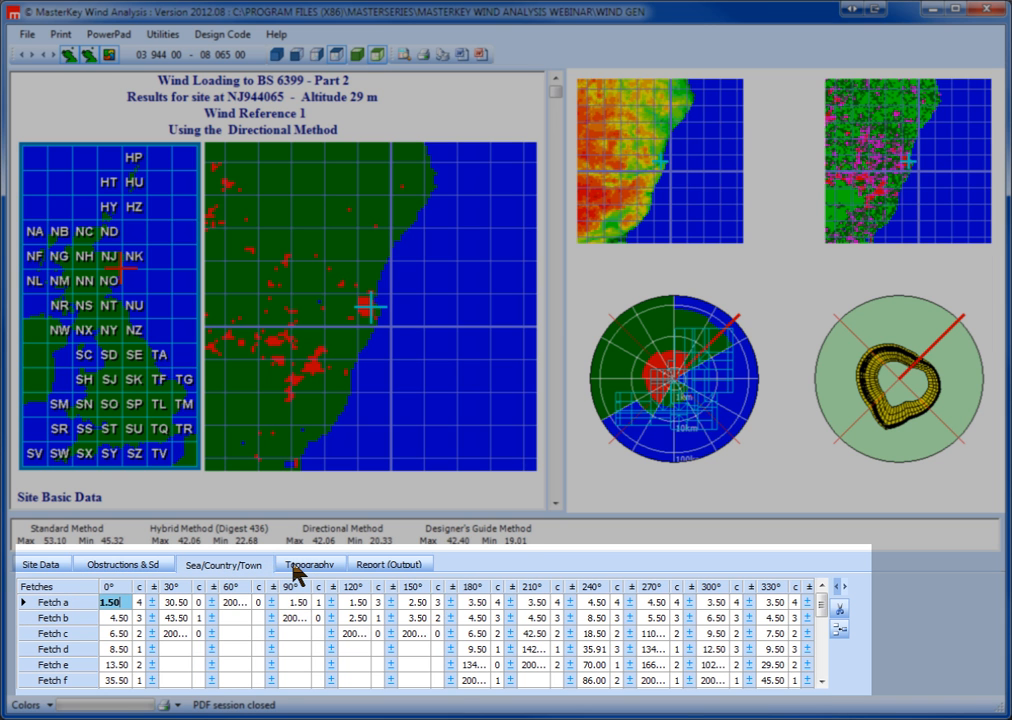
click(309, 563)
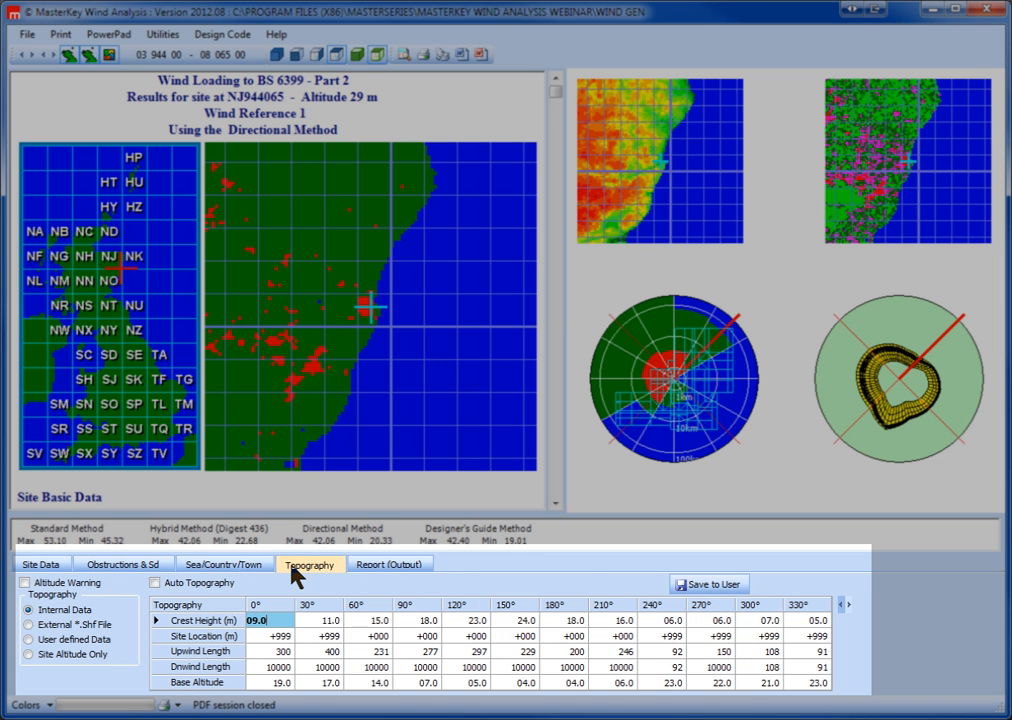
click(389, 564)
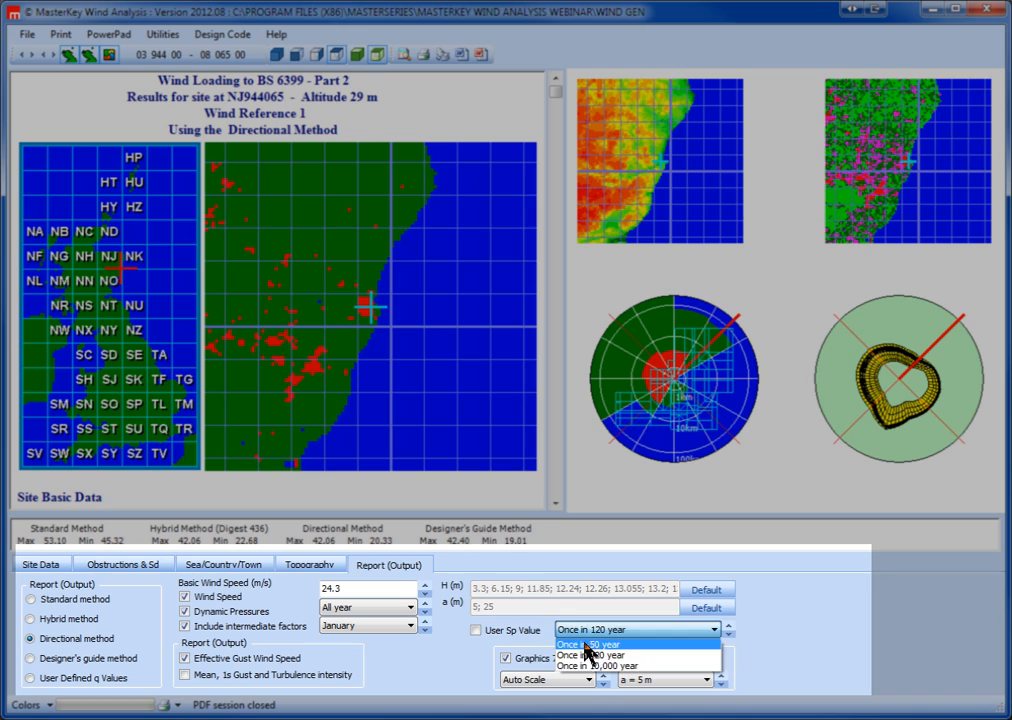
click(590, 643)
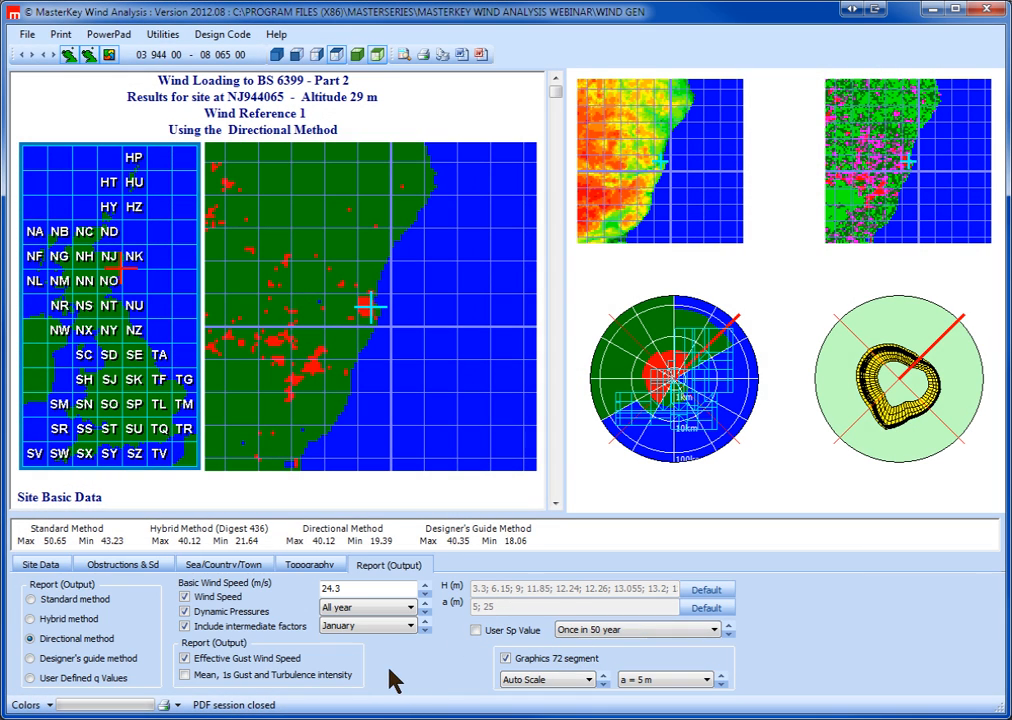
mouse_move(210, 58)
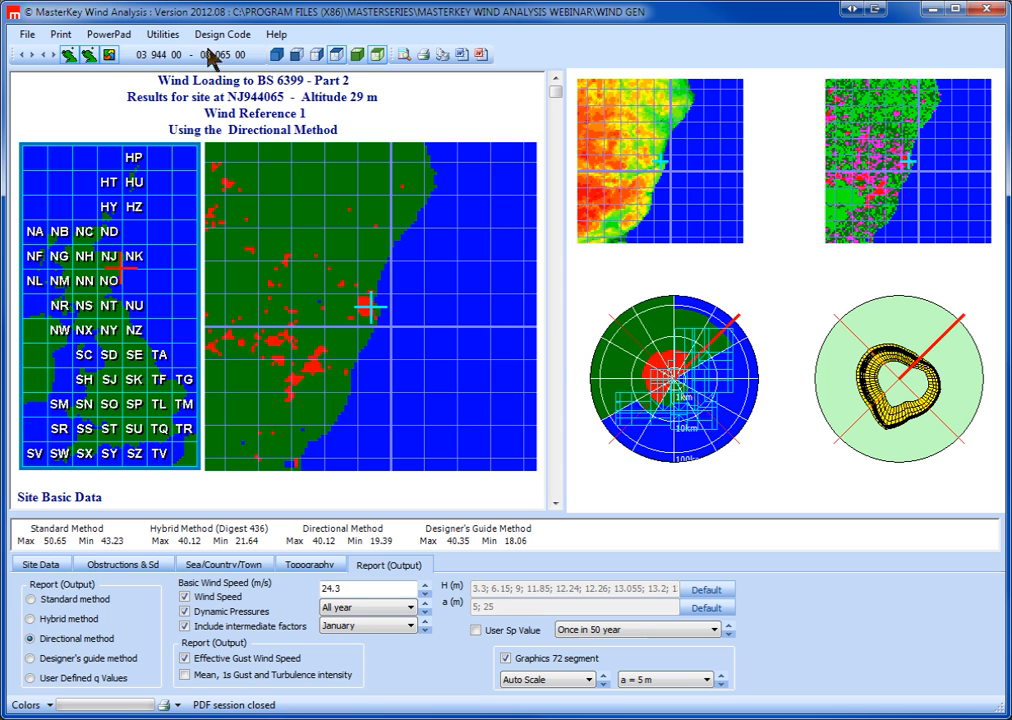
click(27, 33)
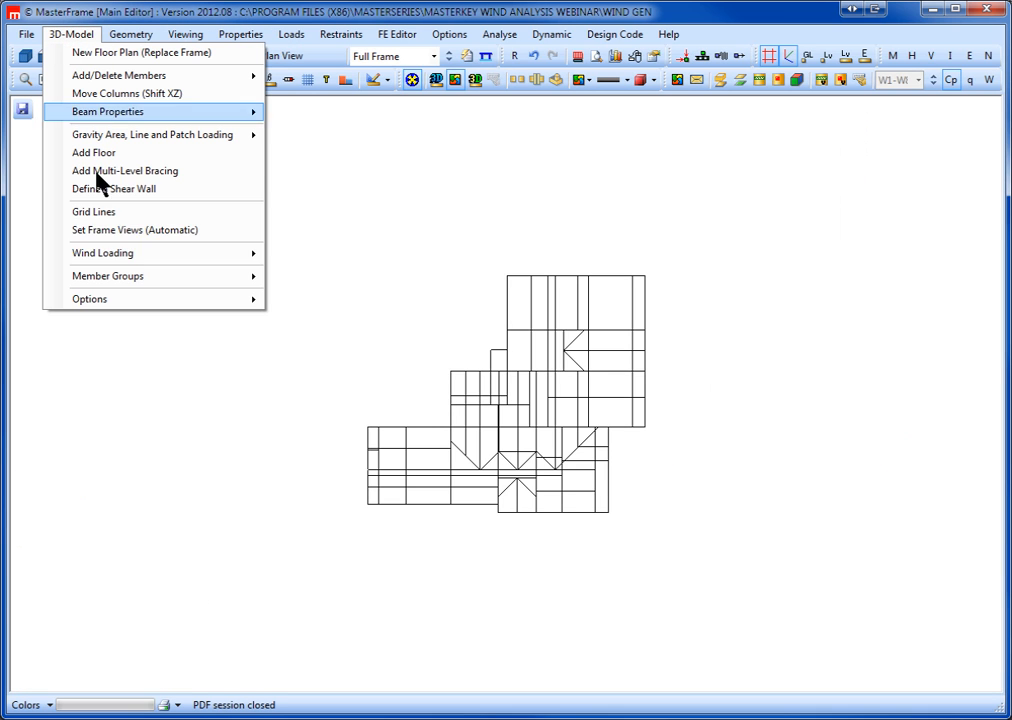
mouse_move(102, 252)
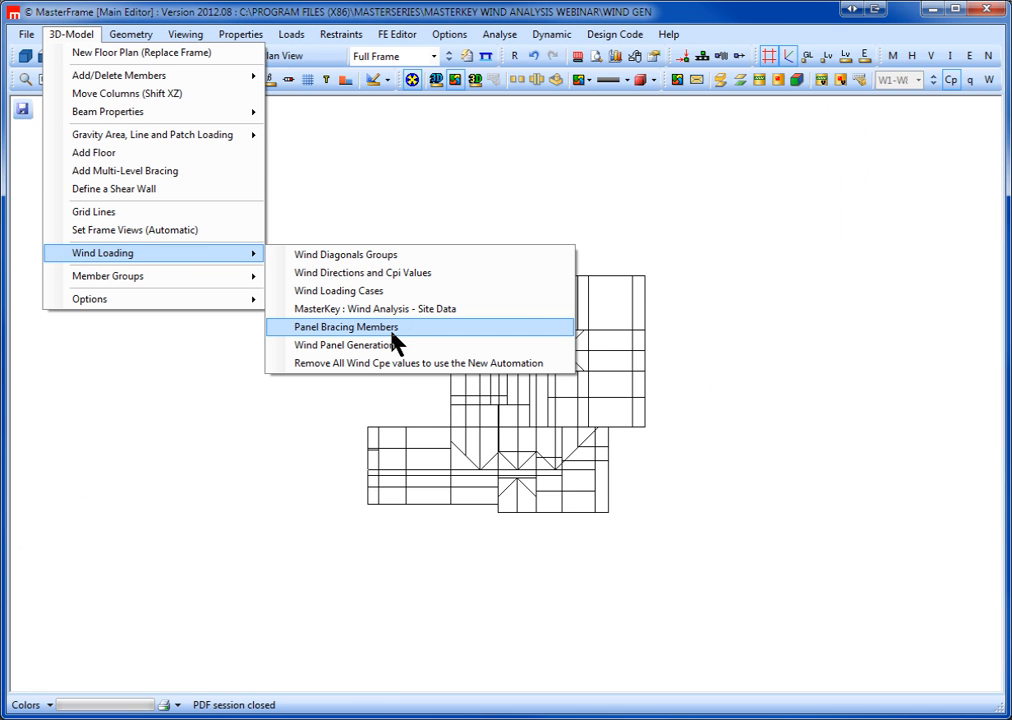
mouse_move(394, 335)
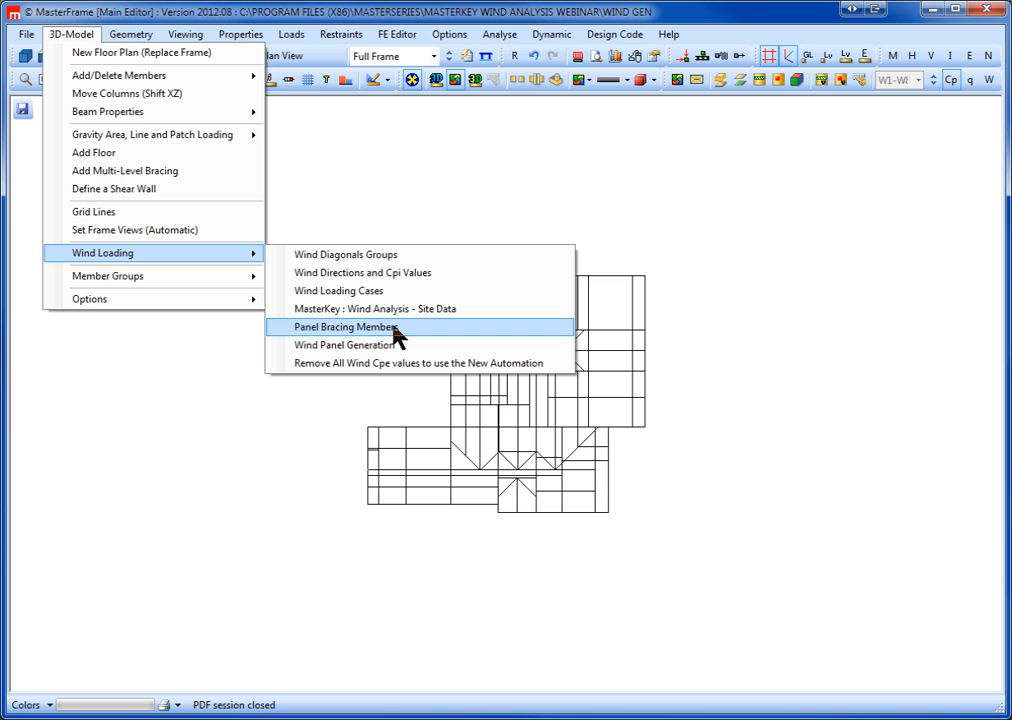
Step: Define panel bracing members 0463–0515, filtering the display to inclined members only
click(344, 327)
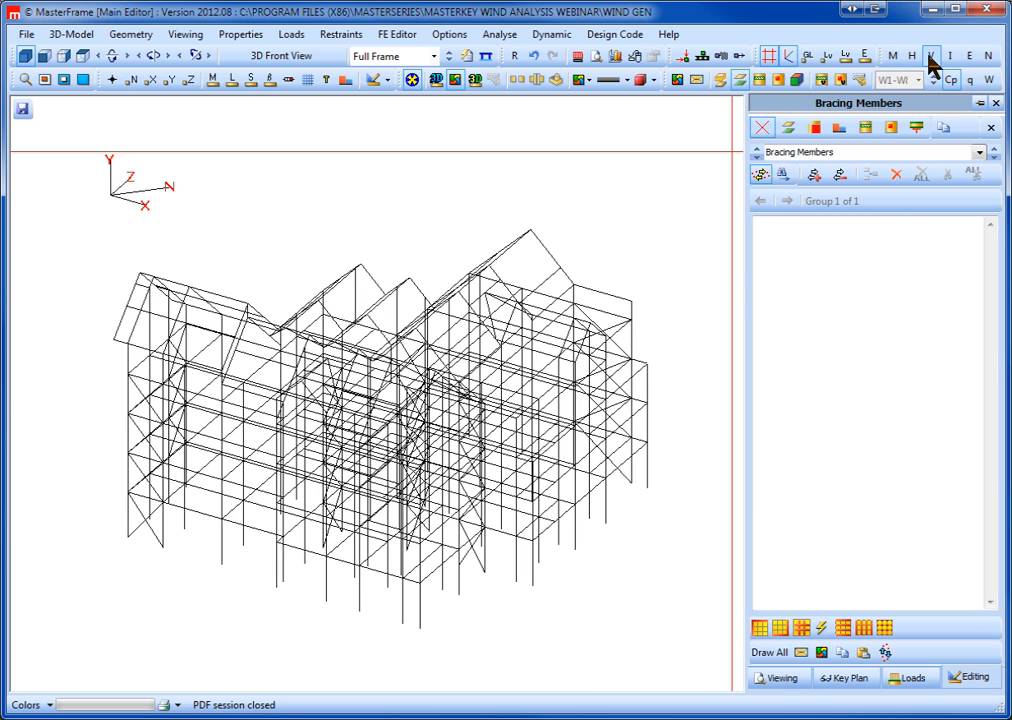
mouse_move(950, 56)
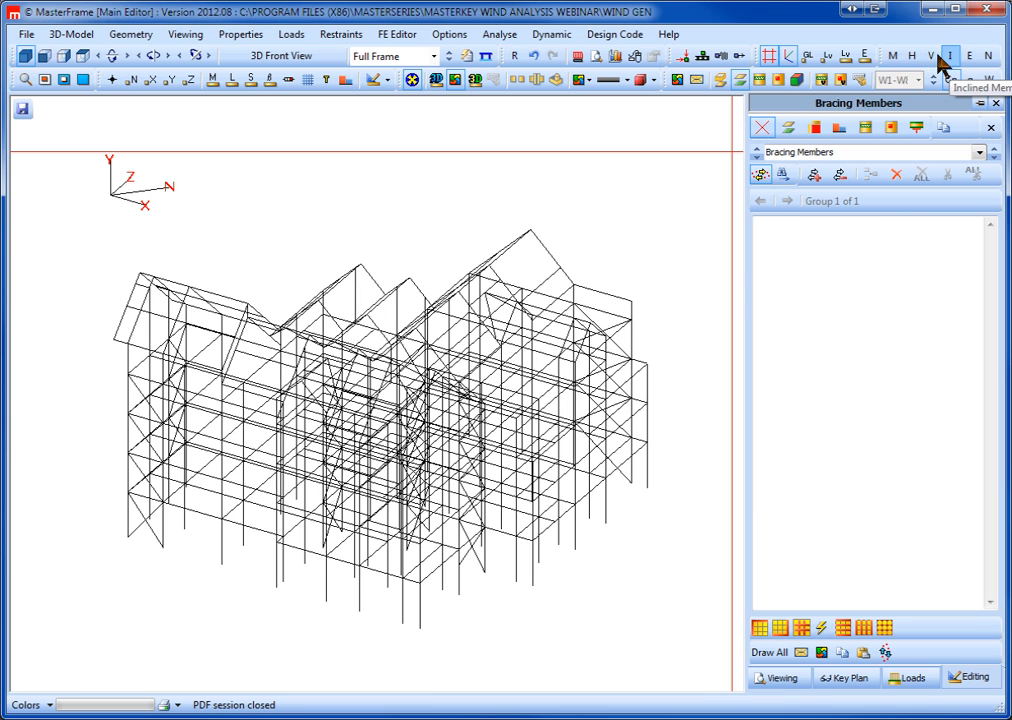
click(44, 80)
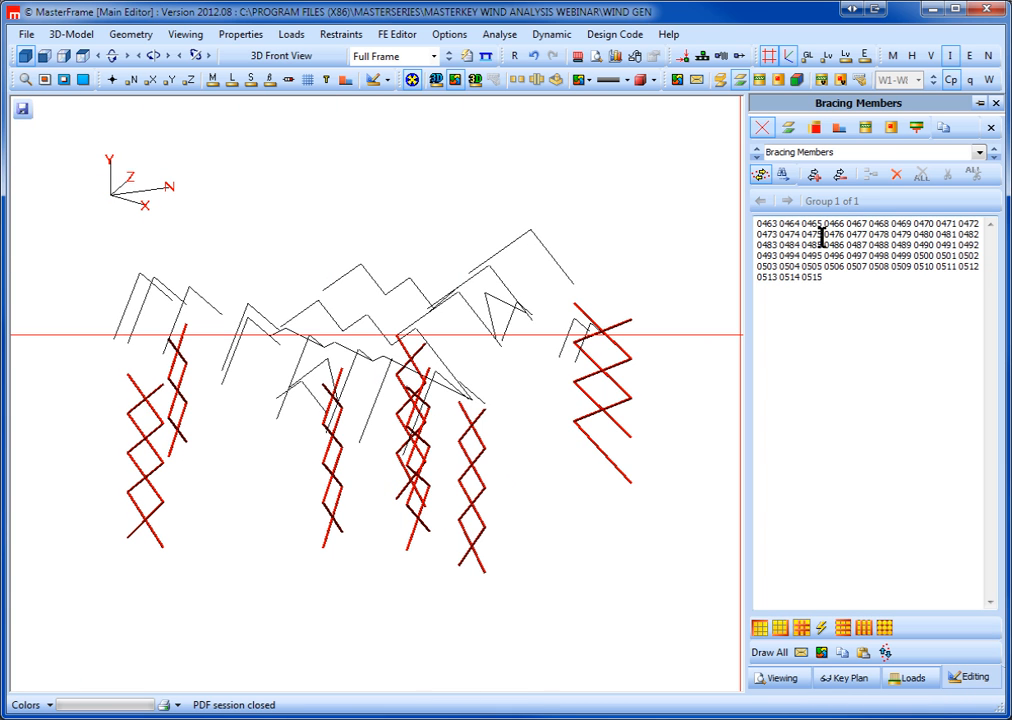
click(70, 33)
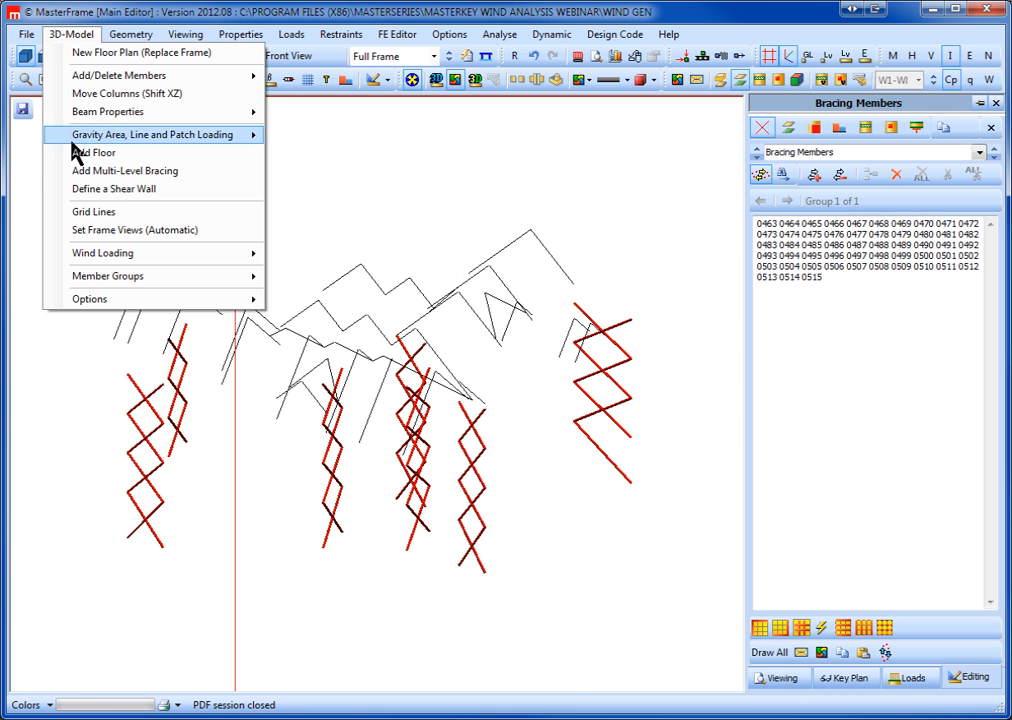
mouse_move(128, 172)
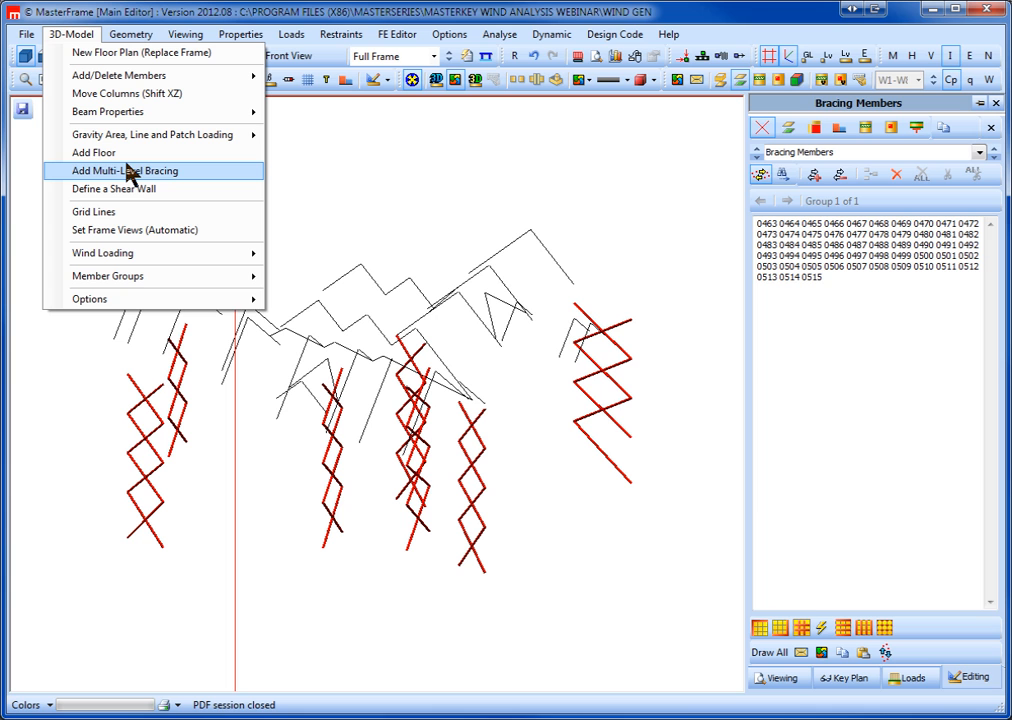
mouse_move(114, 189)
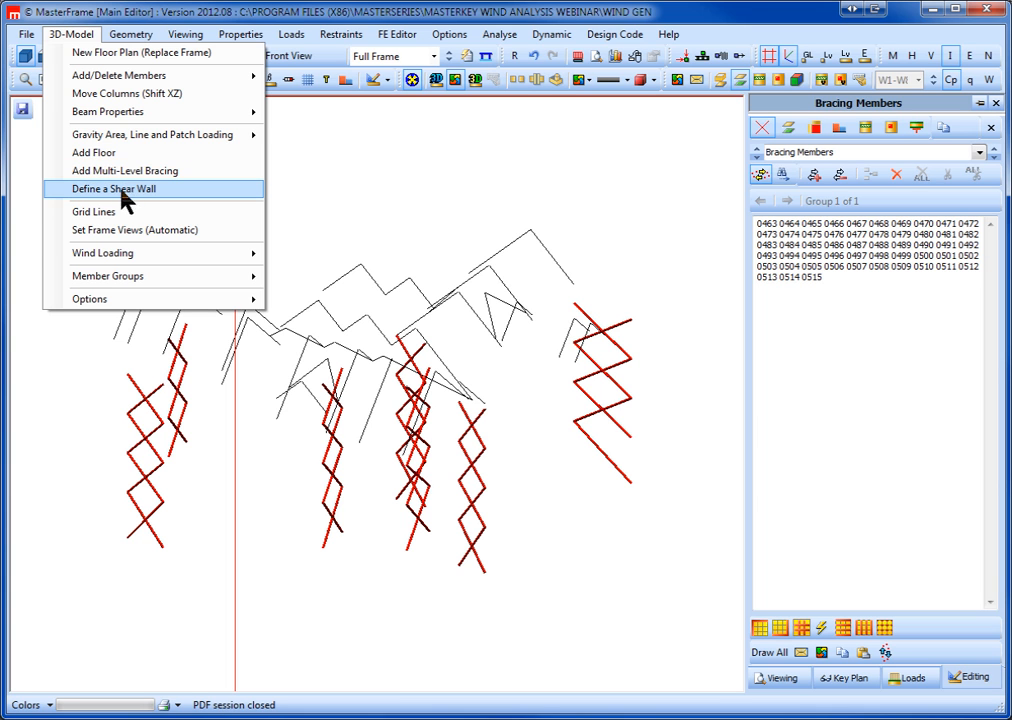
mouse_move(103, 252)
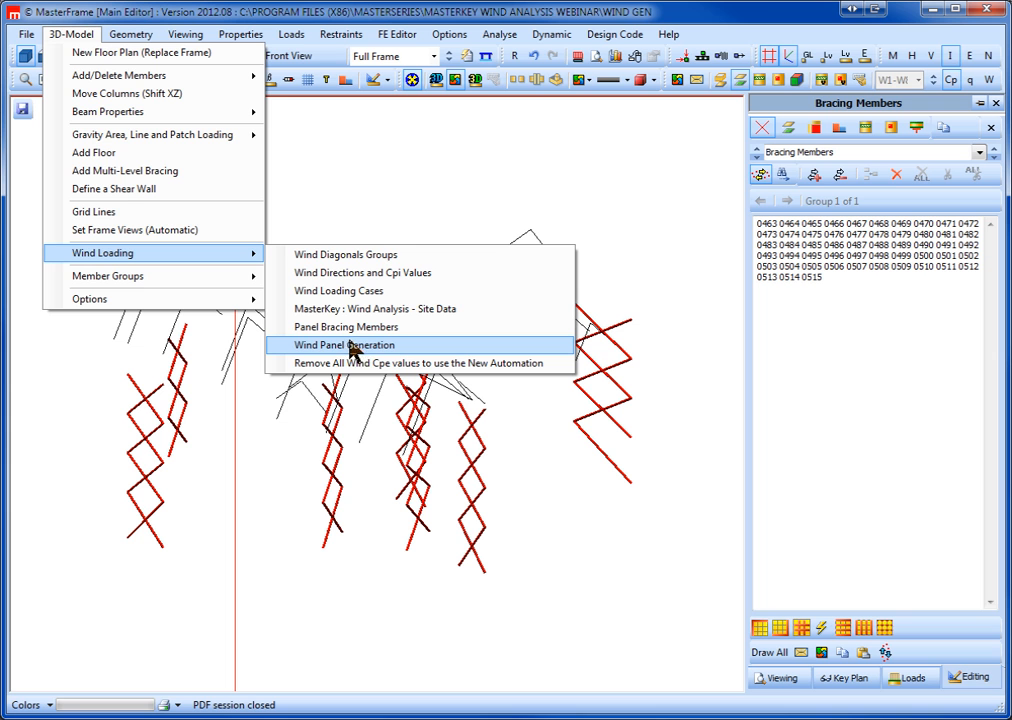
Step: Generate wind panels over the whole frame with Auto All in the MasterKey Wind panel tools
click(345, 345)
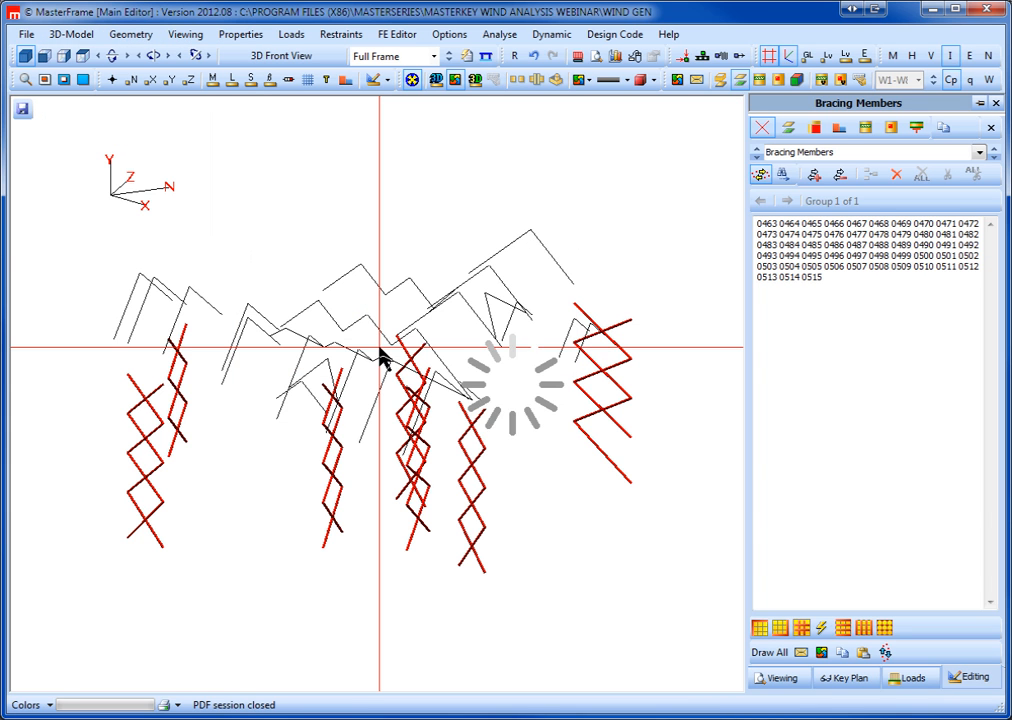
click(797, 79)
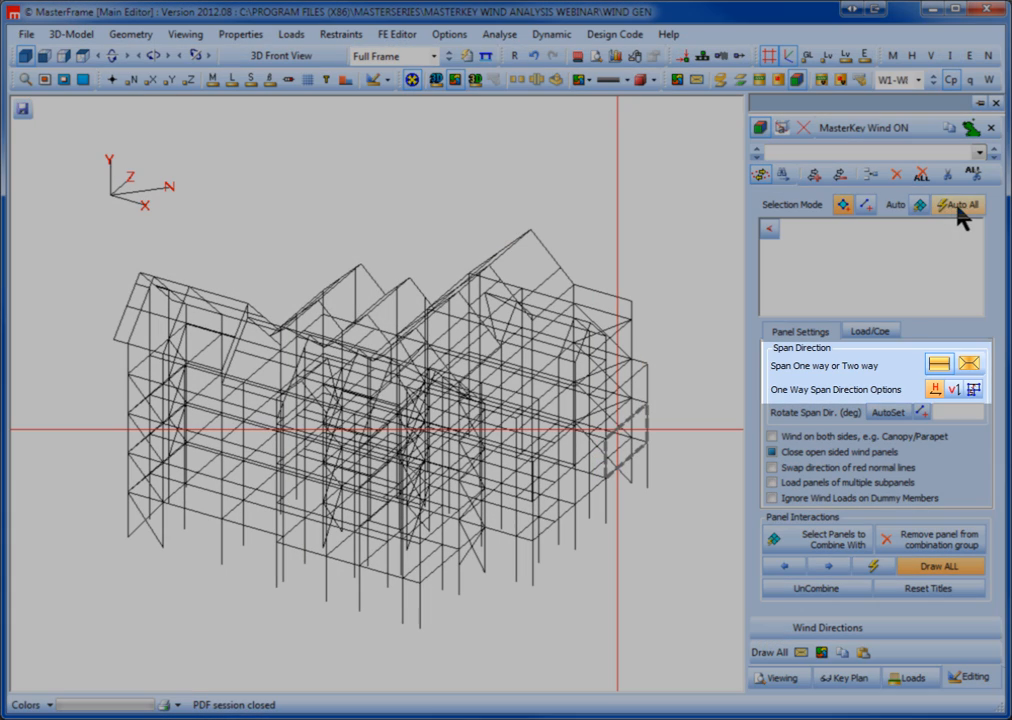
mouse_move(935, 389)
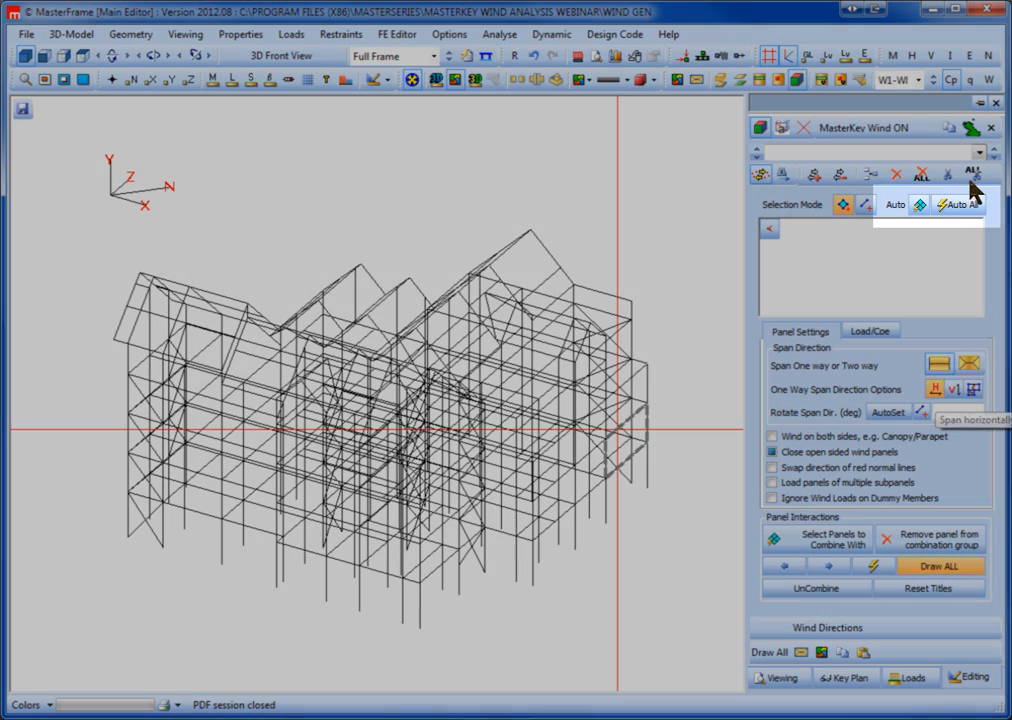
click(957, 204)
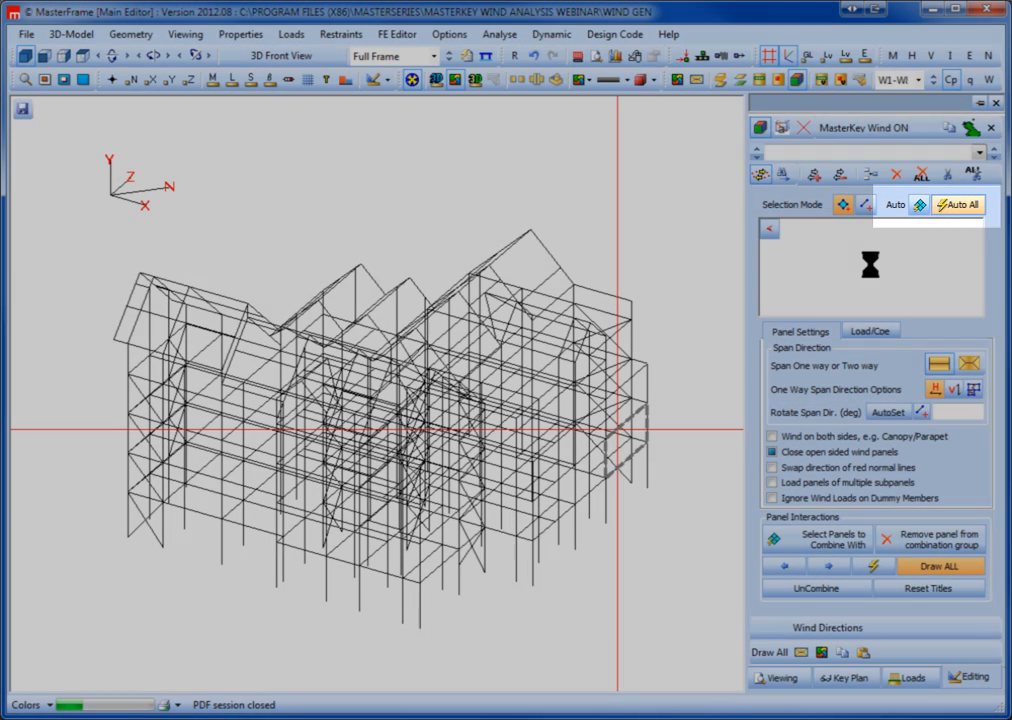
click(957, 204)
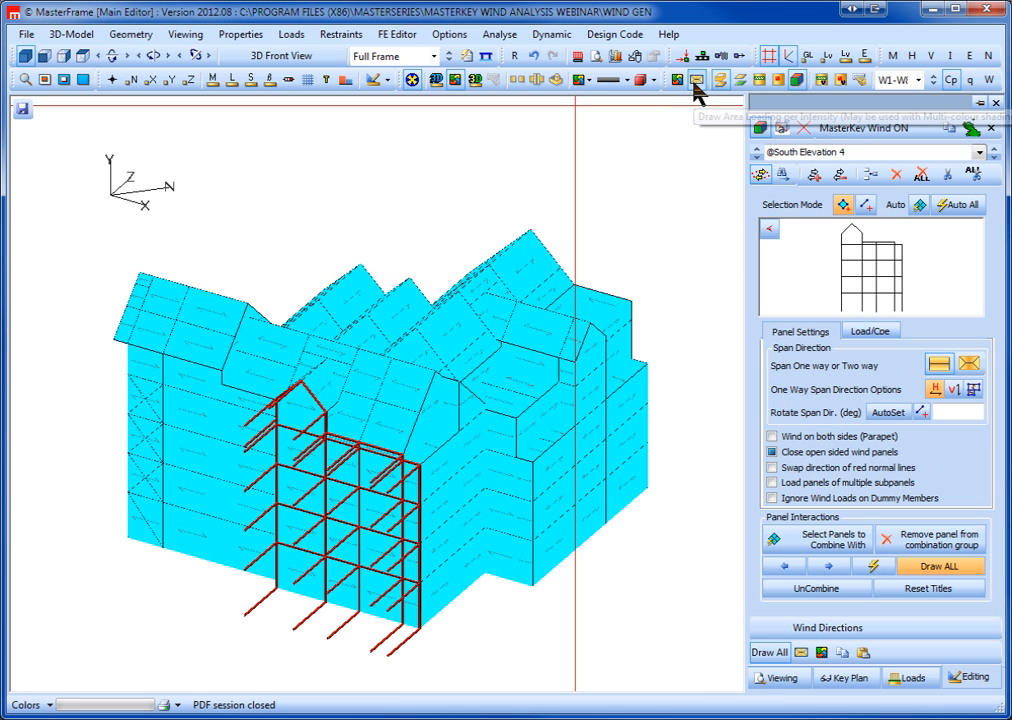
Step: Shade each panel in its own colour and regenerate East Elevation 6 without closing its open sides
click(695, 80)
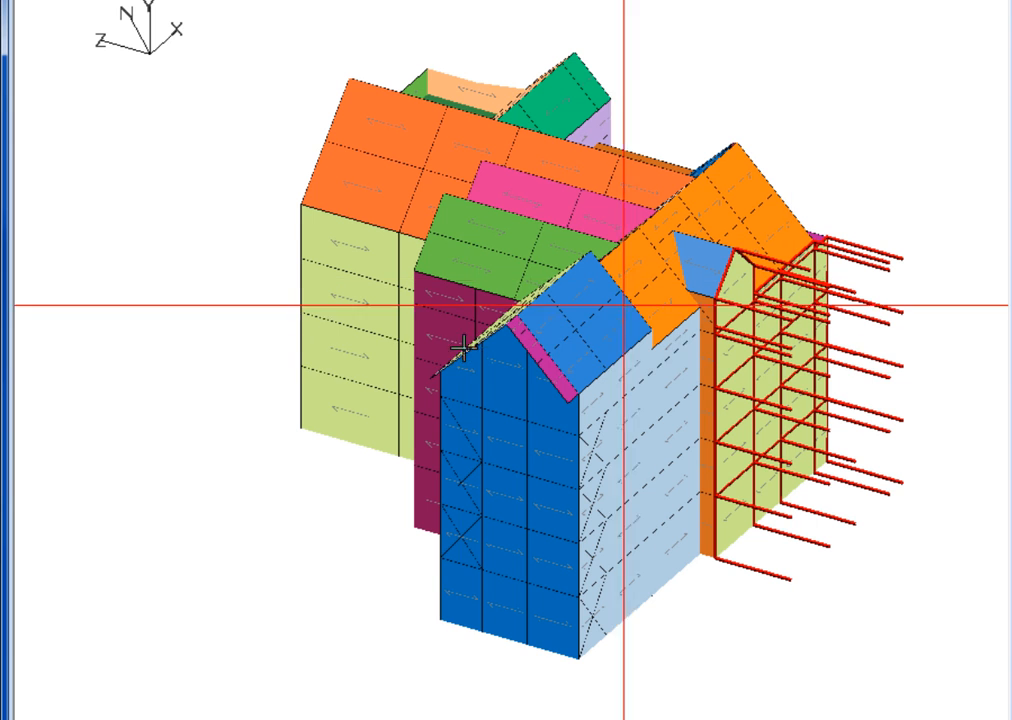
mouse_move(570, 350)
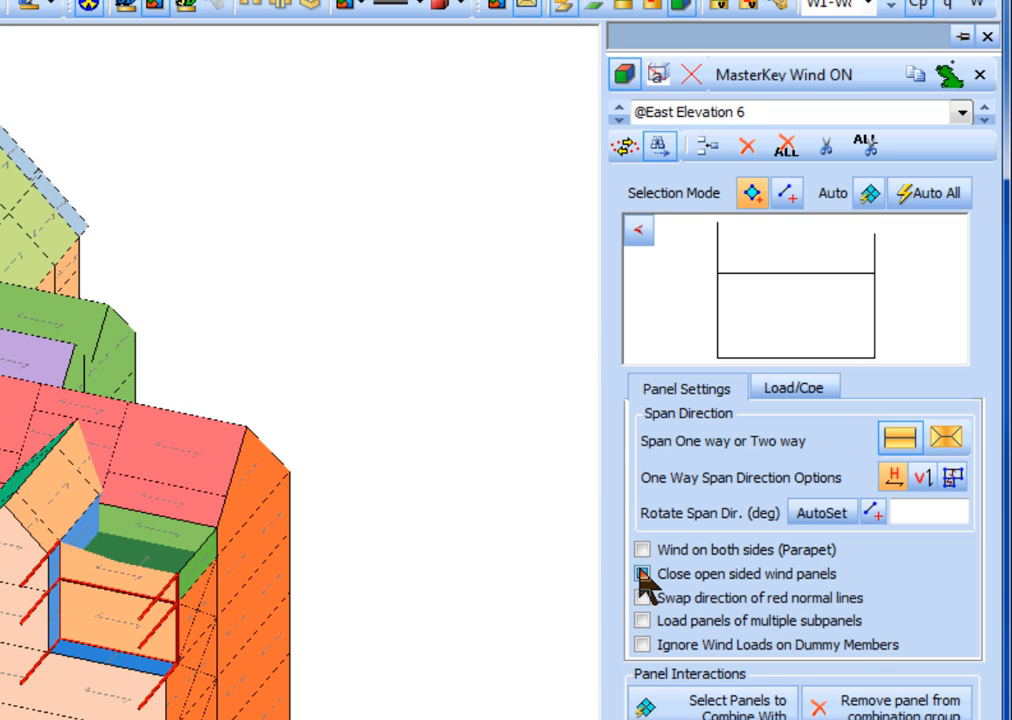
click(642, 573)
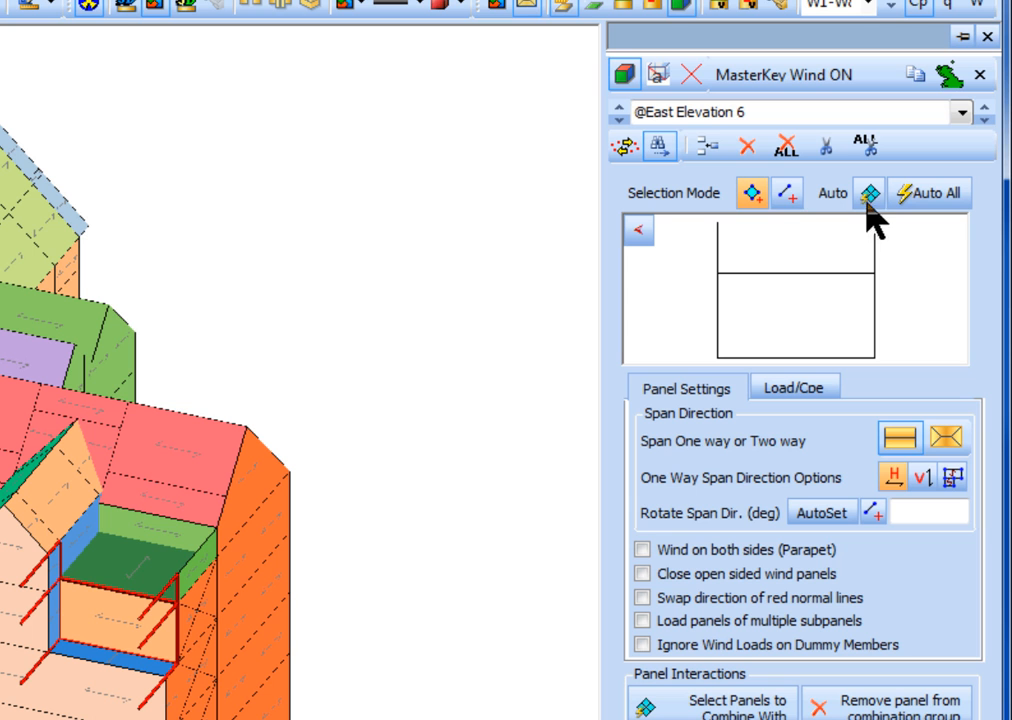
click(787, 193)
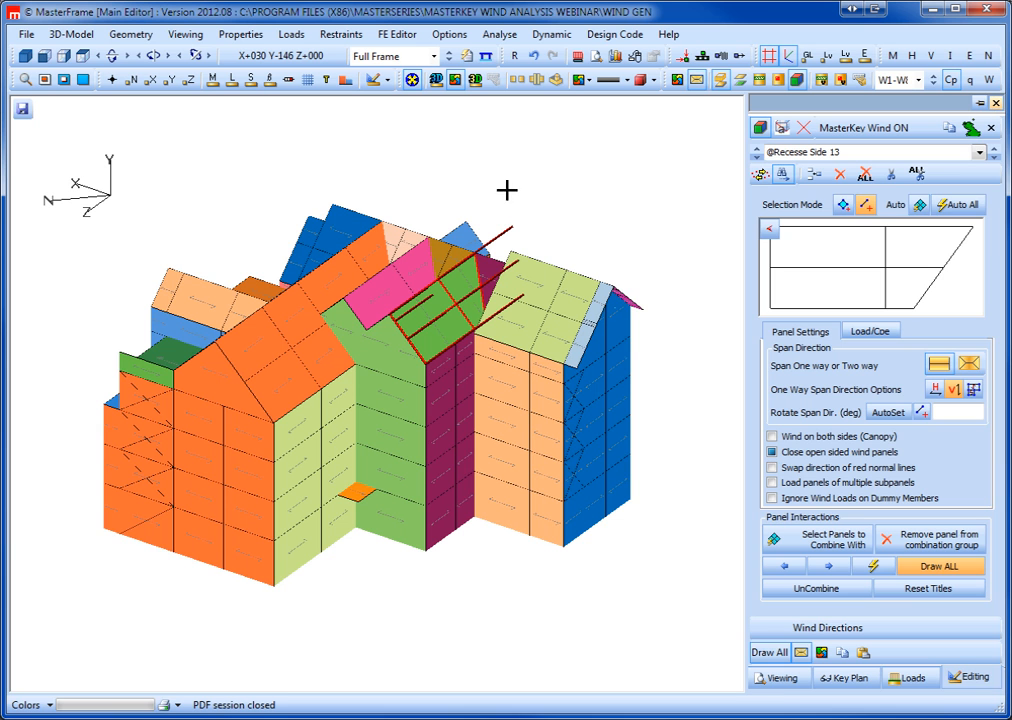
Step: Display the shaded loading for an individual wind direction from the wind case list
click(695, 80)
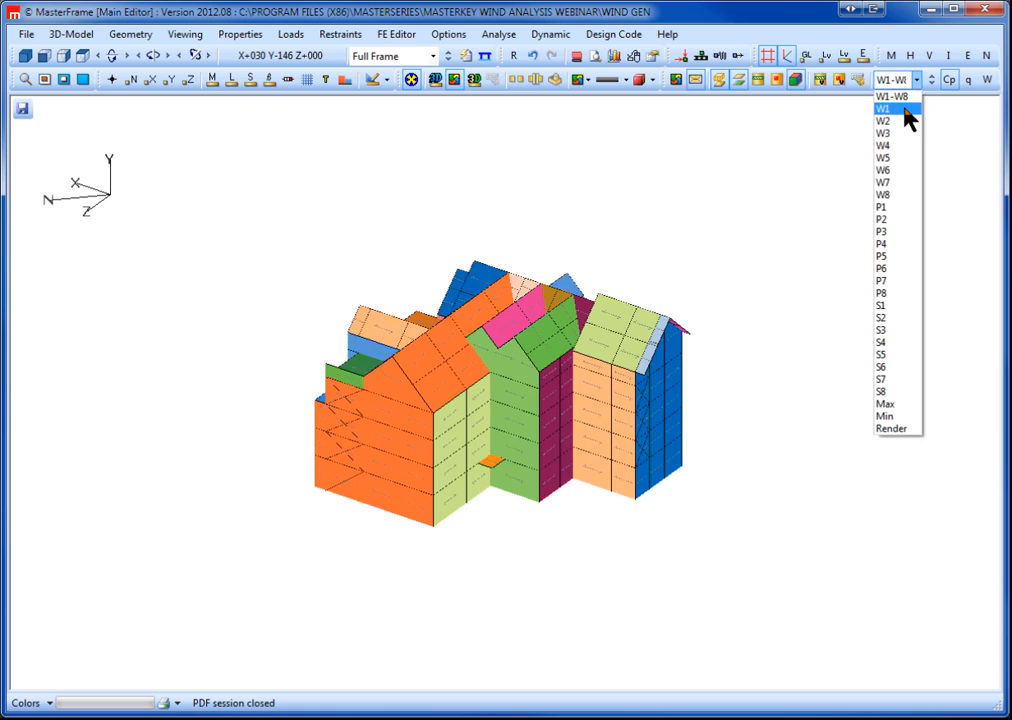
click(881, 108)
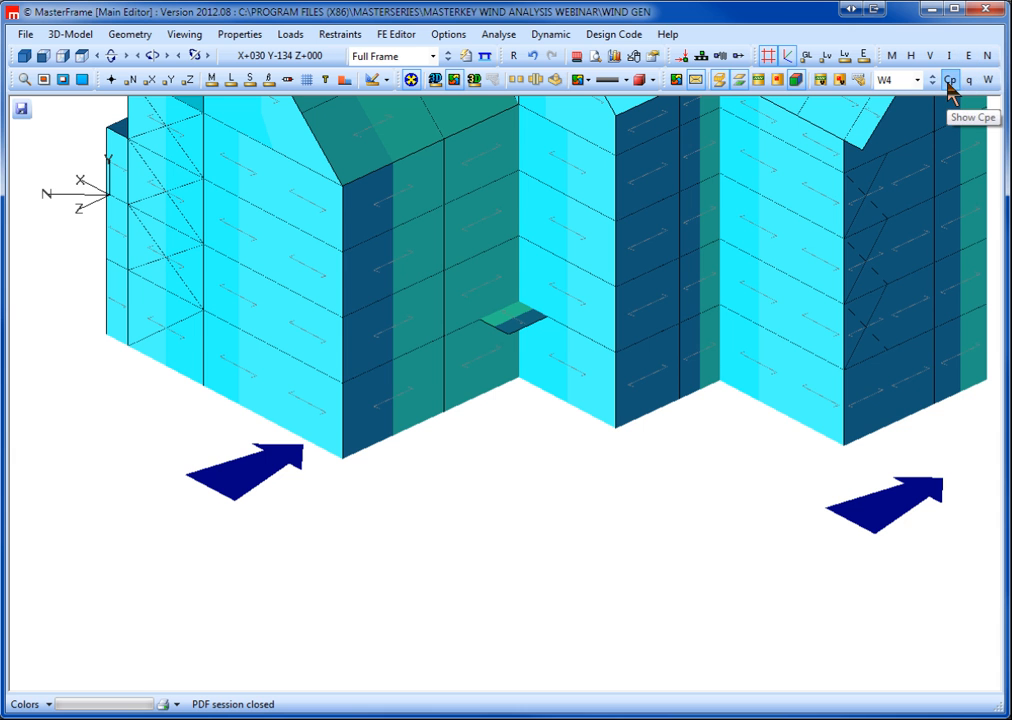
Step: Label the W4 wind panels with their Cp values such as 0.68, -0.8 and -1.3
click(949, 80)
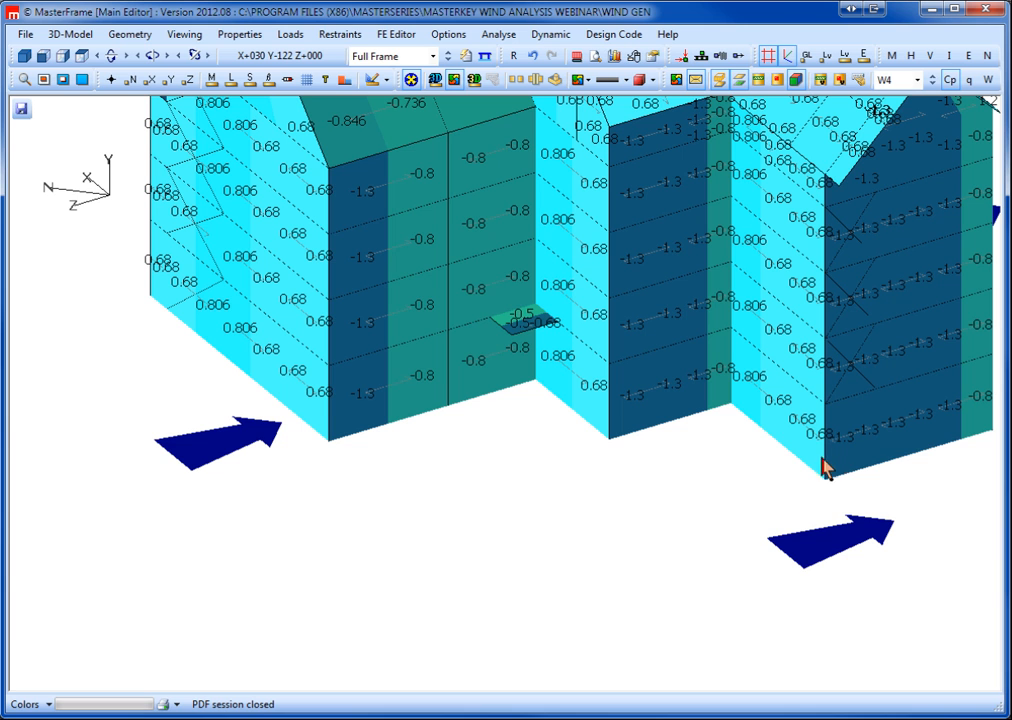
mouse_move(920, 406)
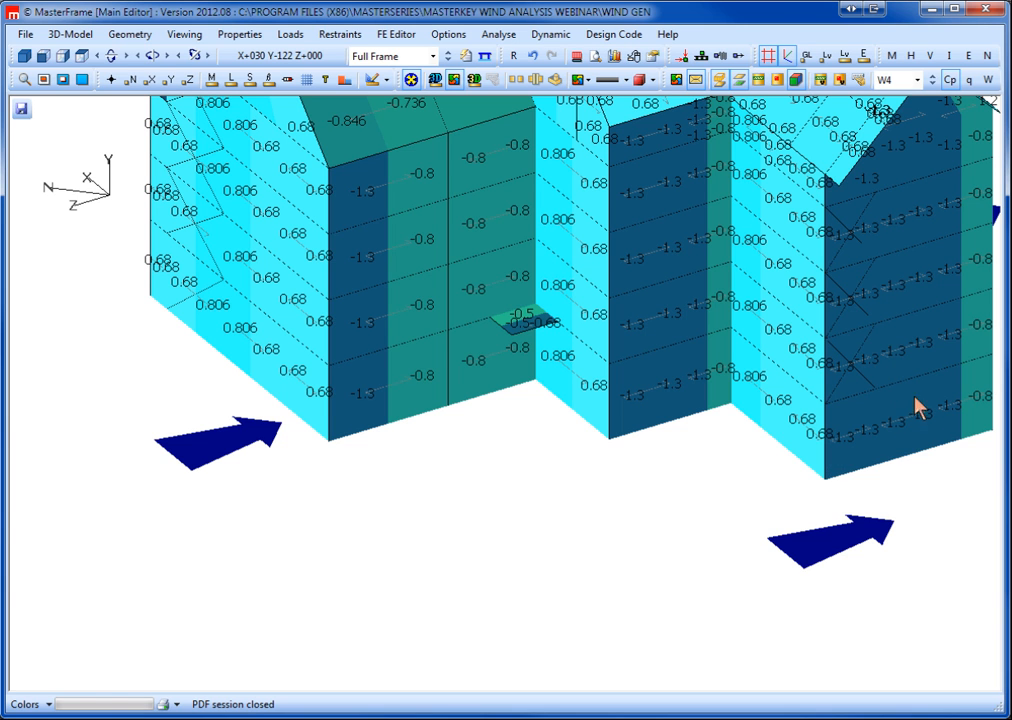
mouse_move(353, 378)
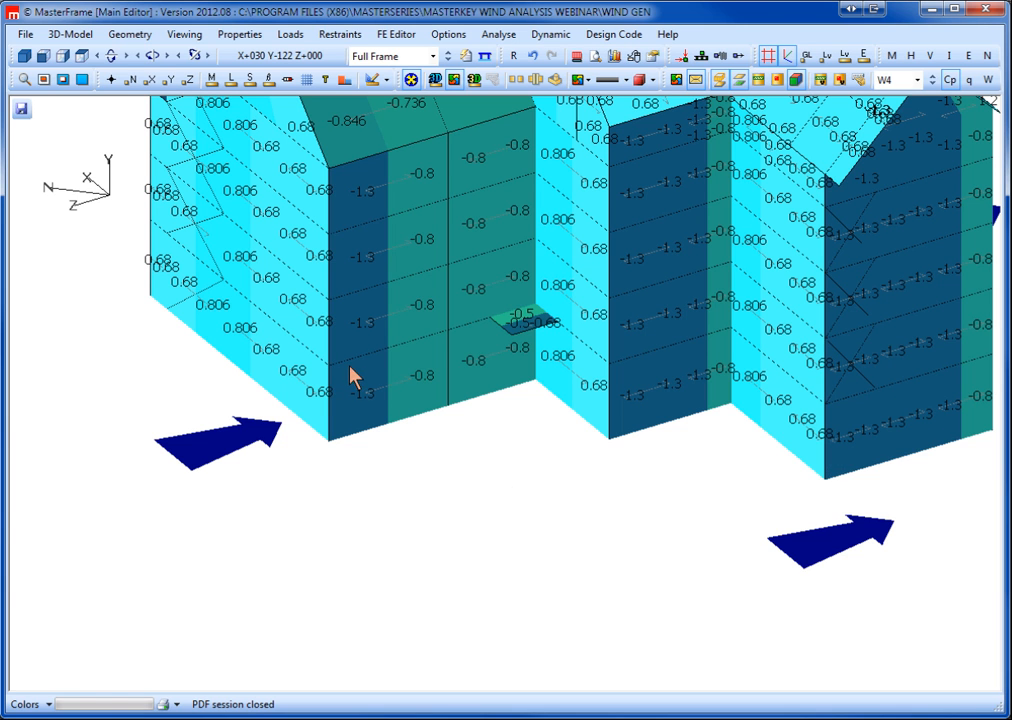
mouse_move(532, 380)
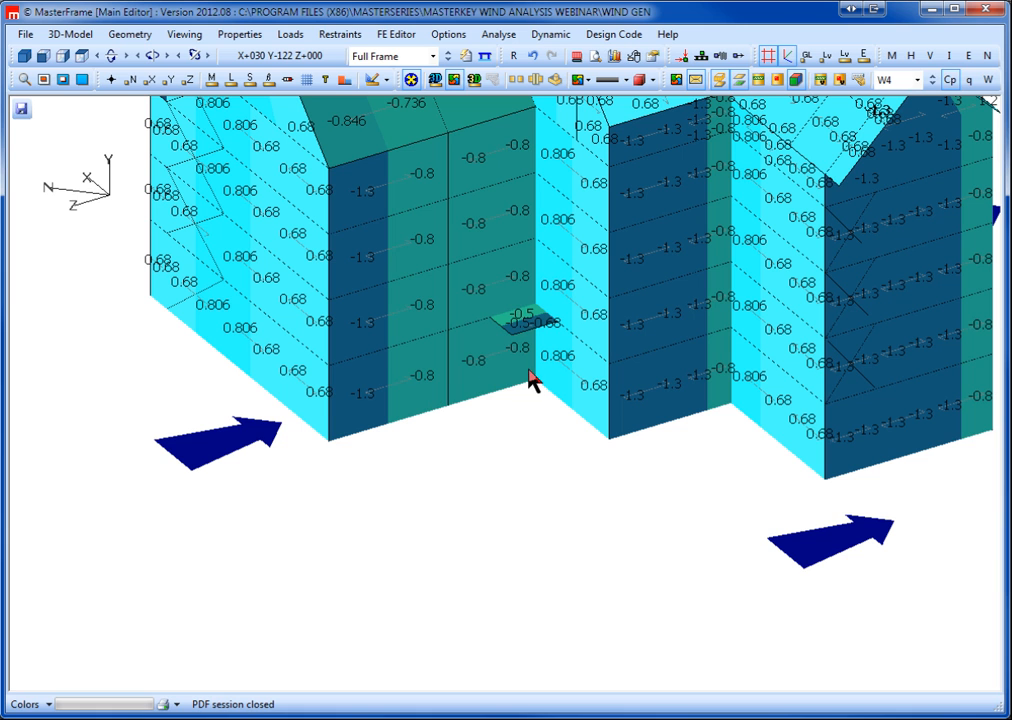
mouse_move(518, 375)
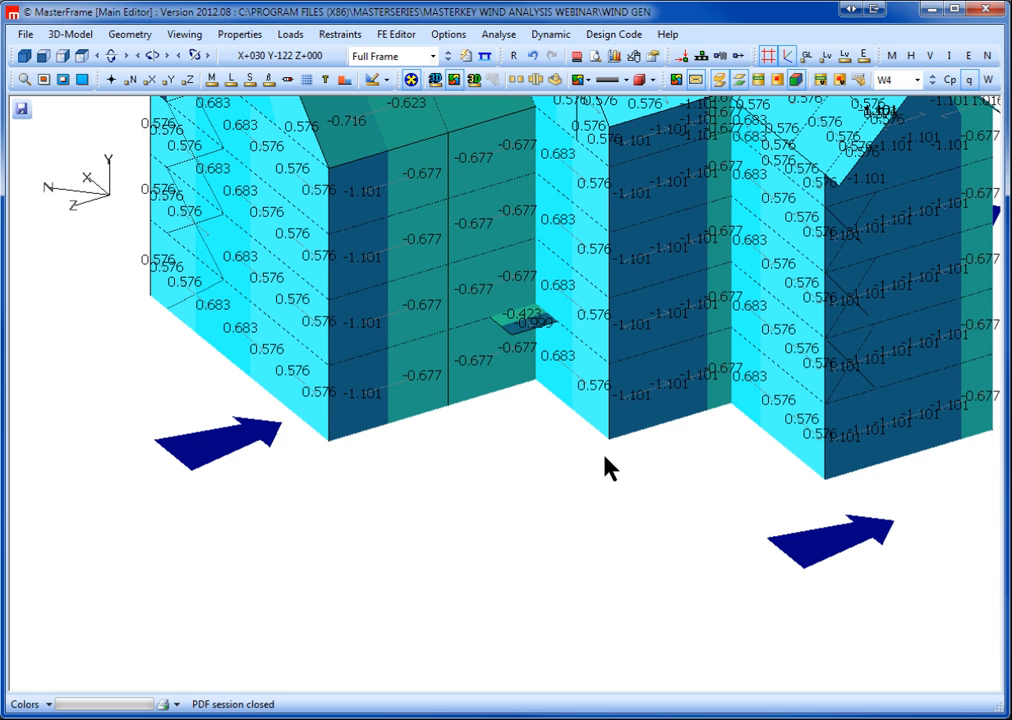
mouse_move(637, 413)
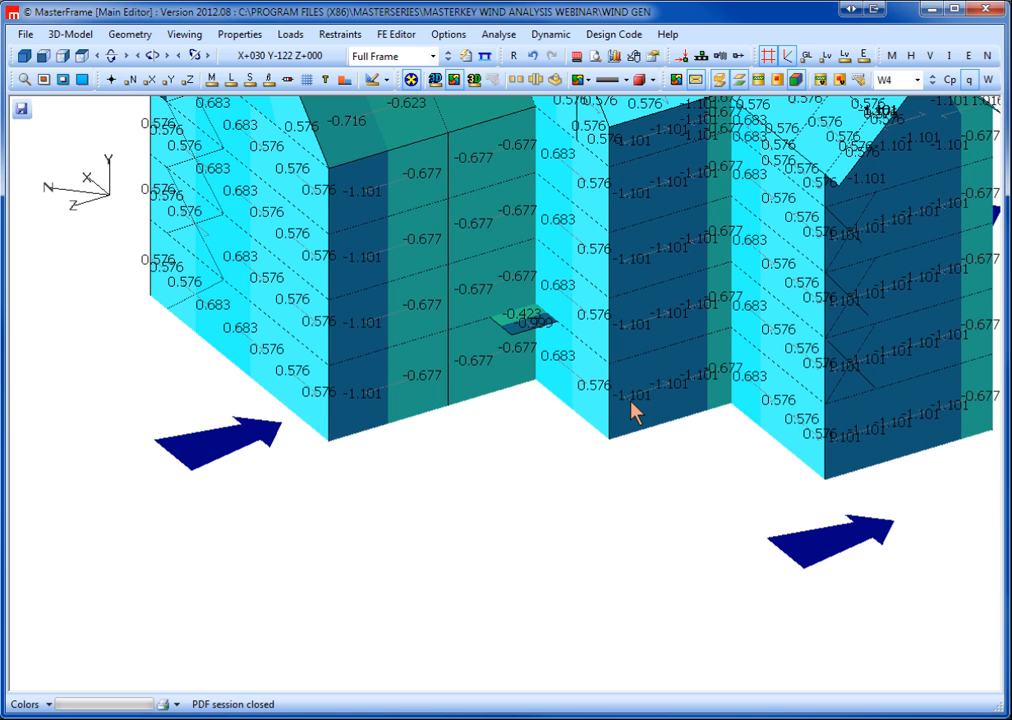
mouse_move(730, 332)
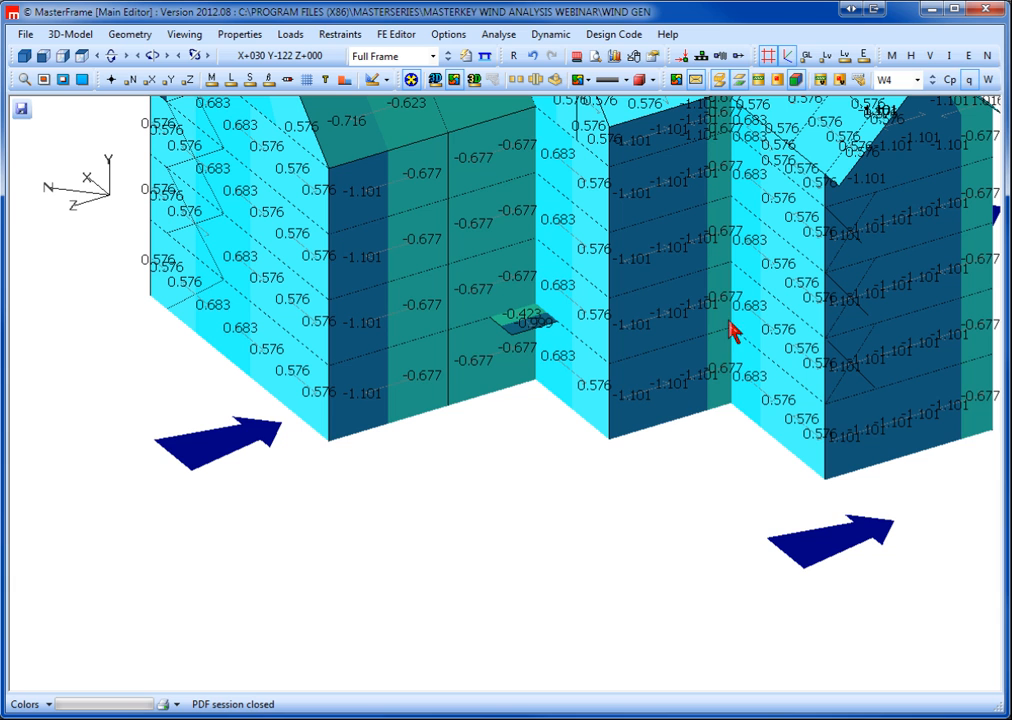
mouse_move(730, 328)
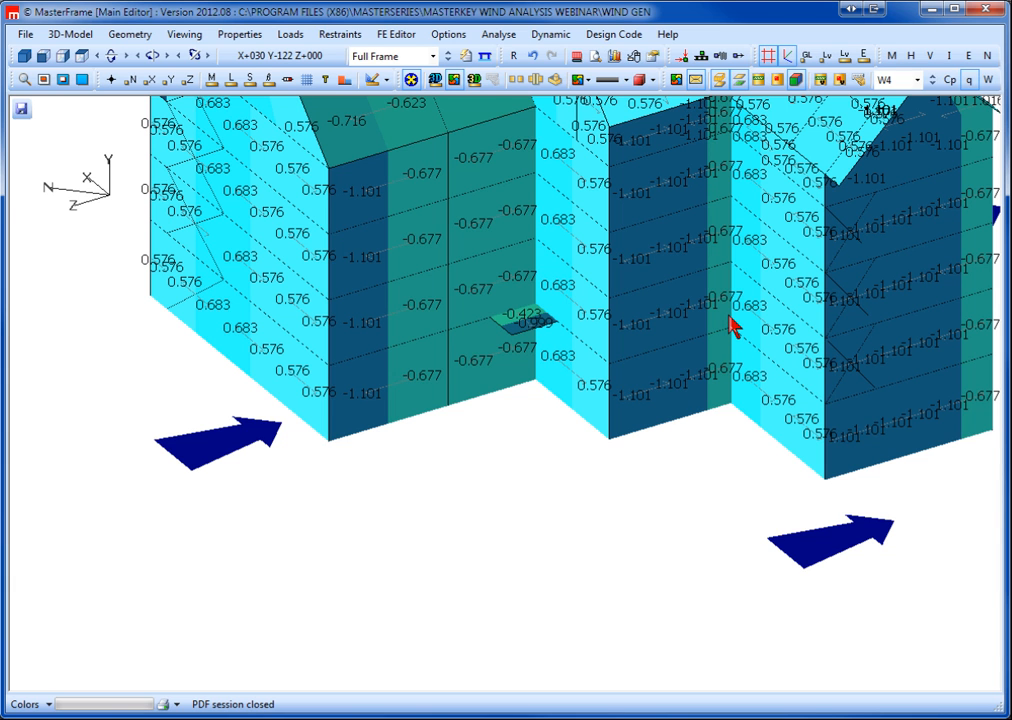
mouse_move(525, 335)
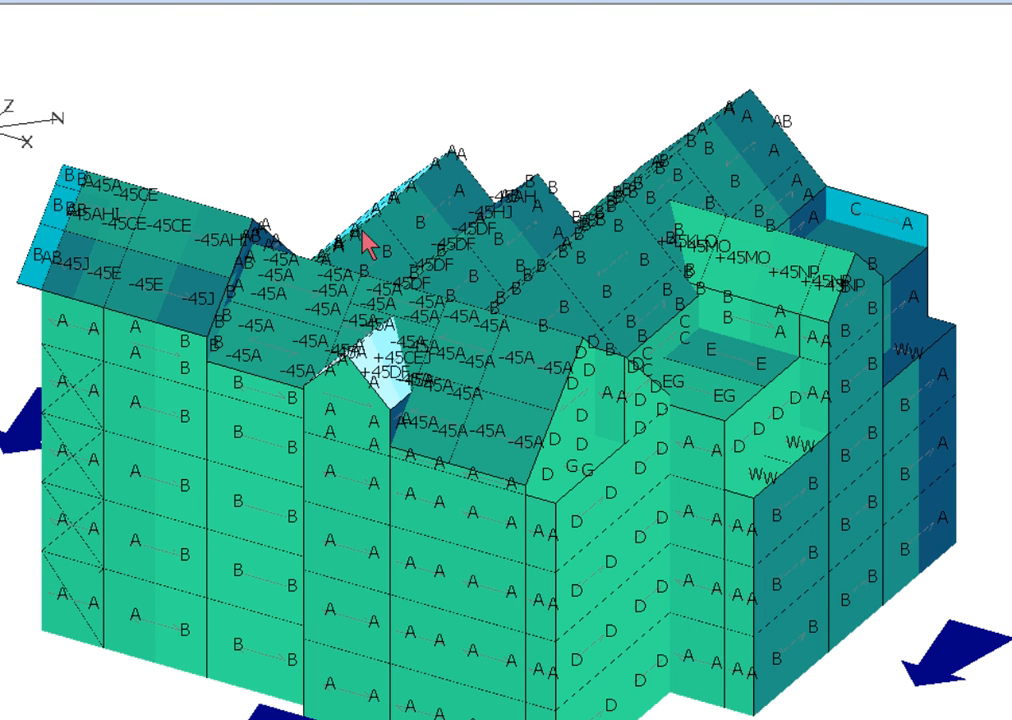
mouse_move(368, 248)
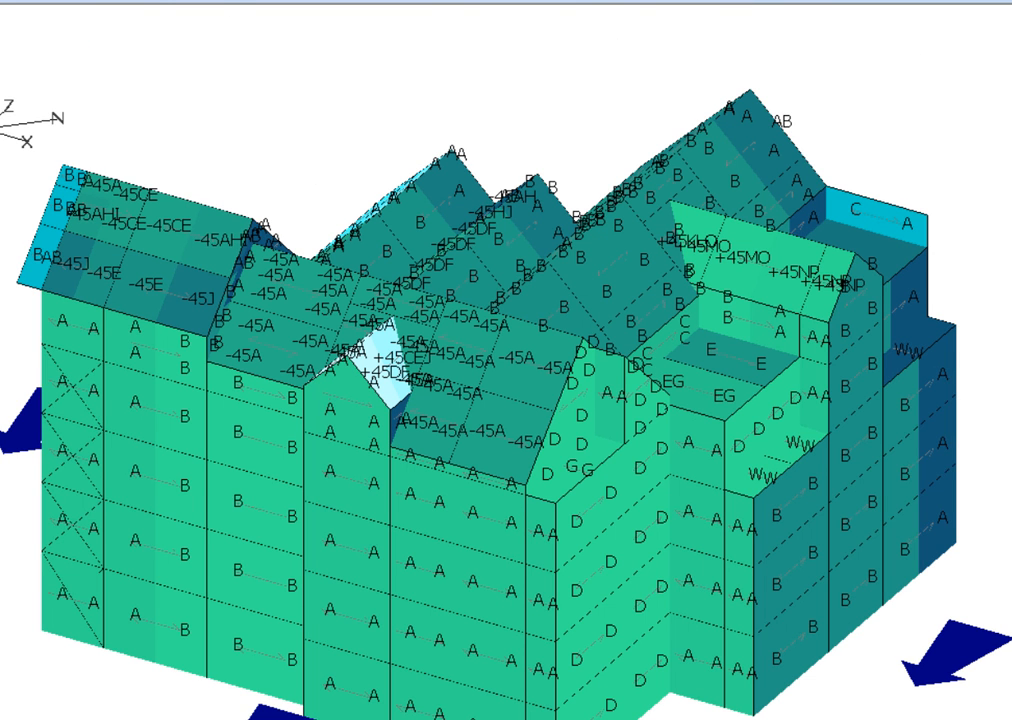